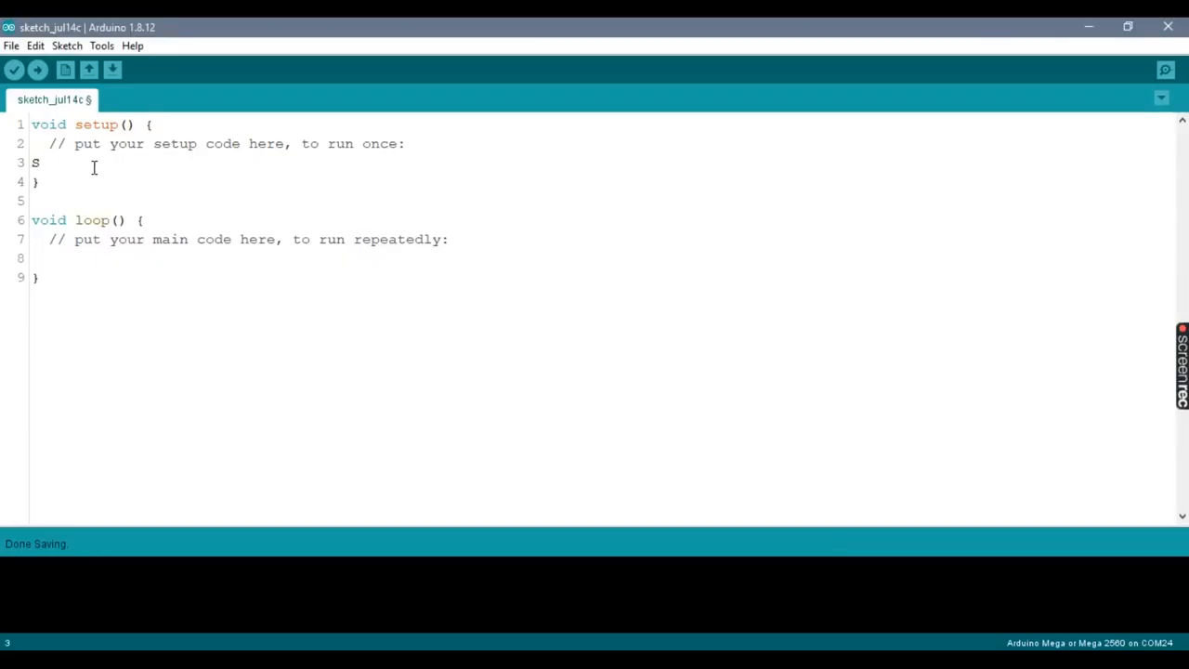
Add Serial.begin(9600); to setup and int a=digitalRead(2); Serial.println(a to loop.
text(erial.begin(9)
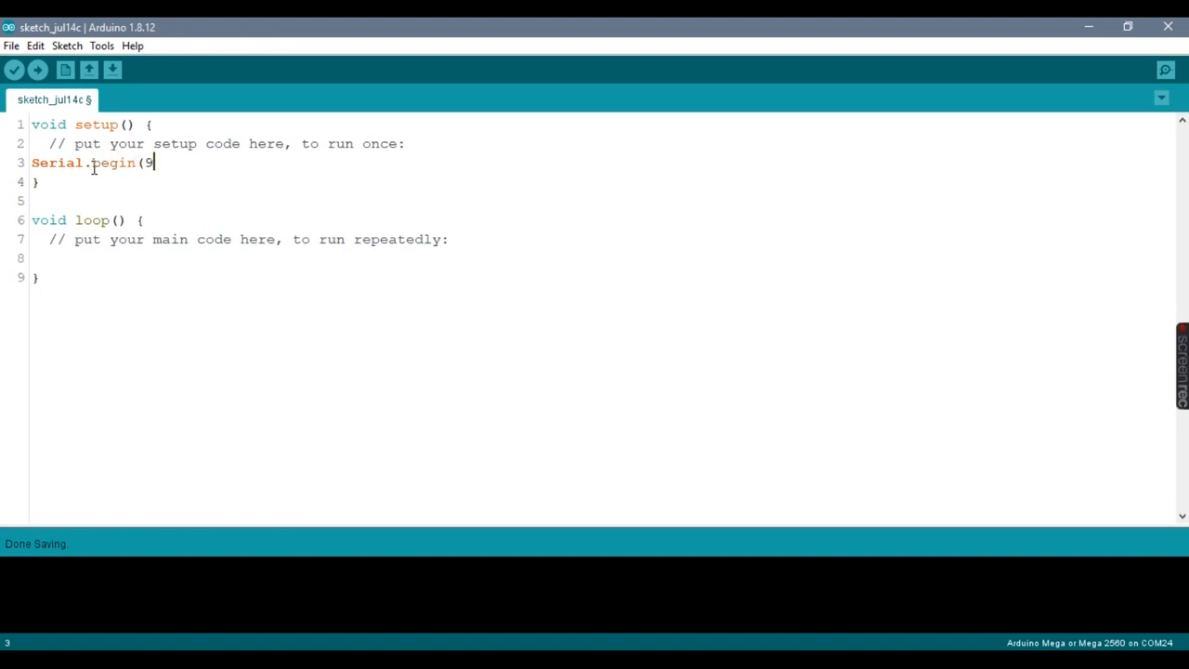
text(600);)
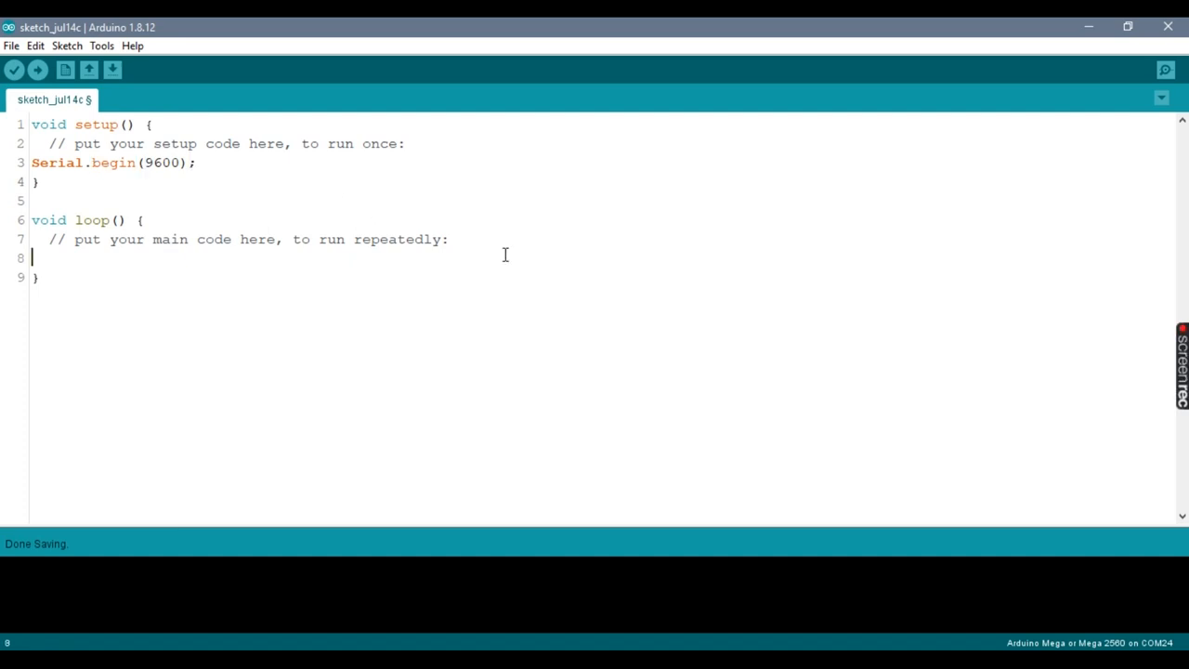
text(int a=)
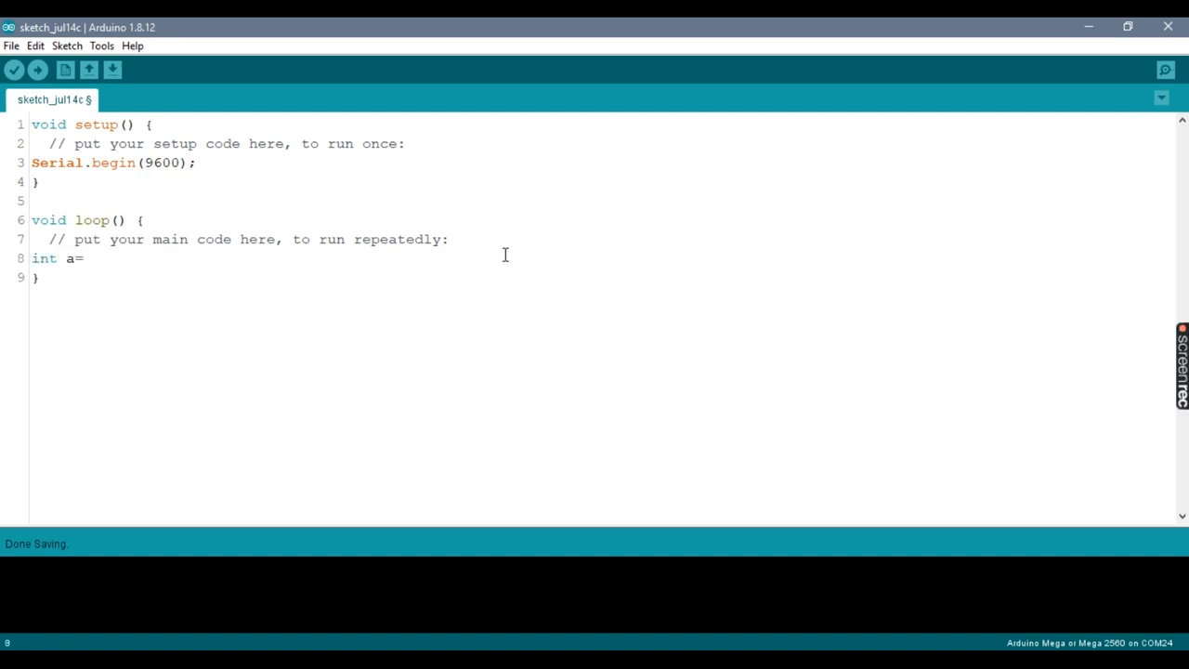
text(di)
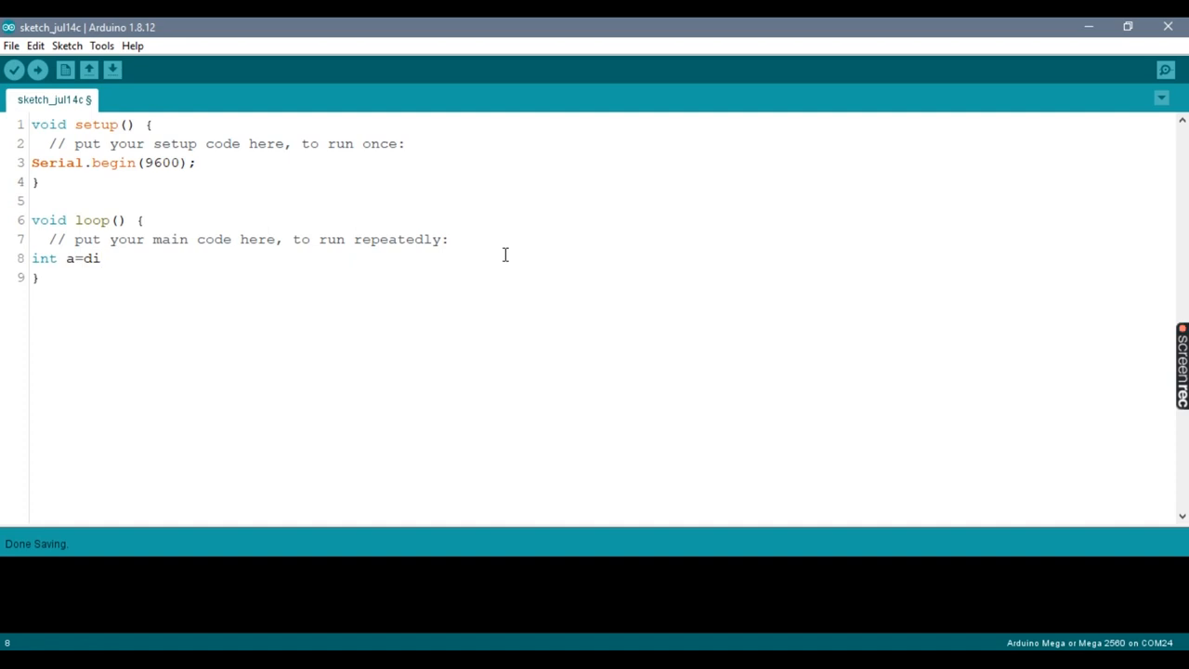
text(gital)
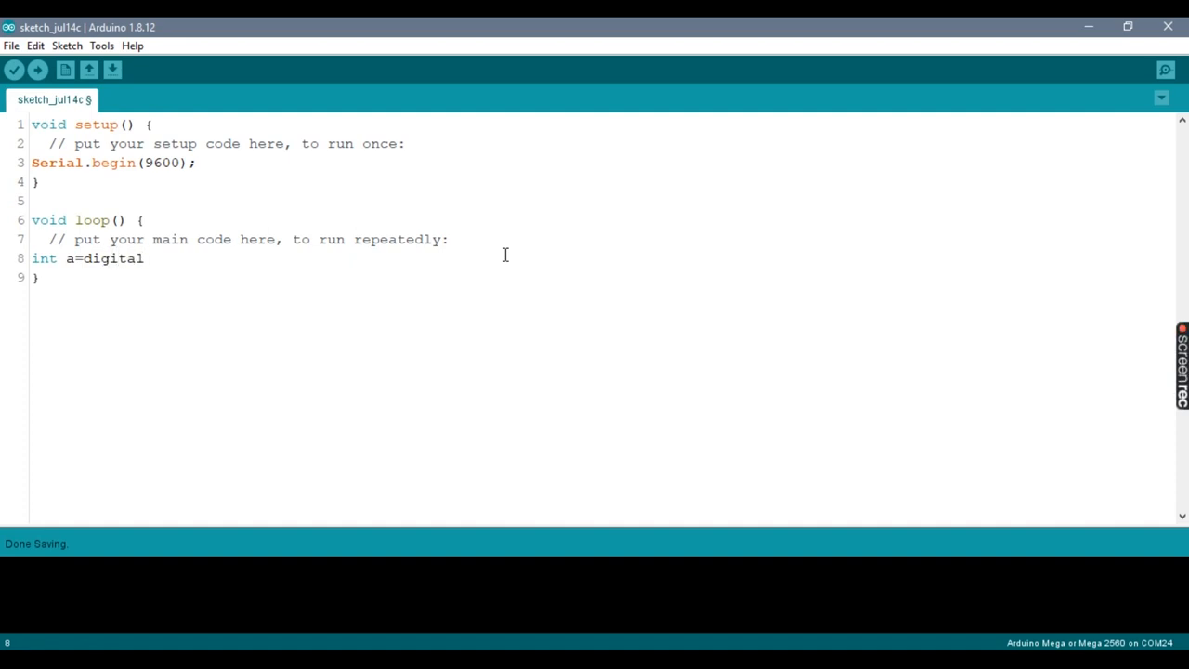
text(Read)
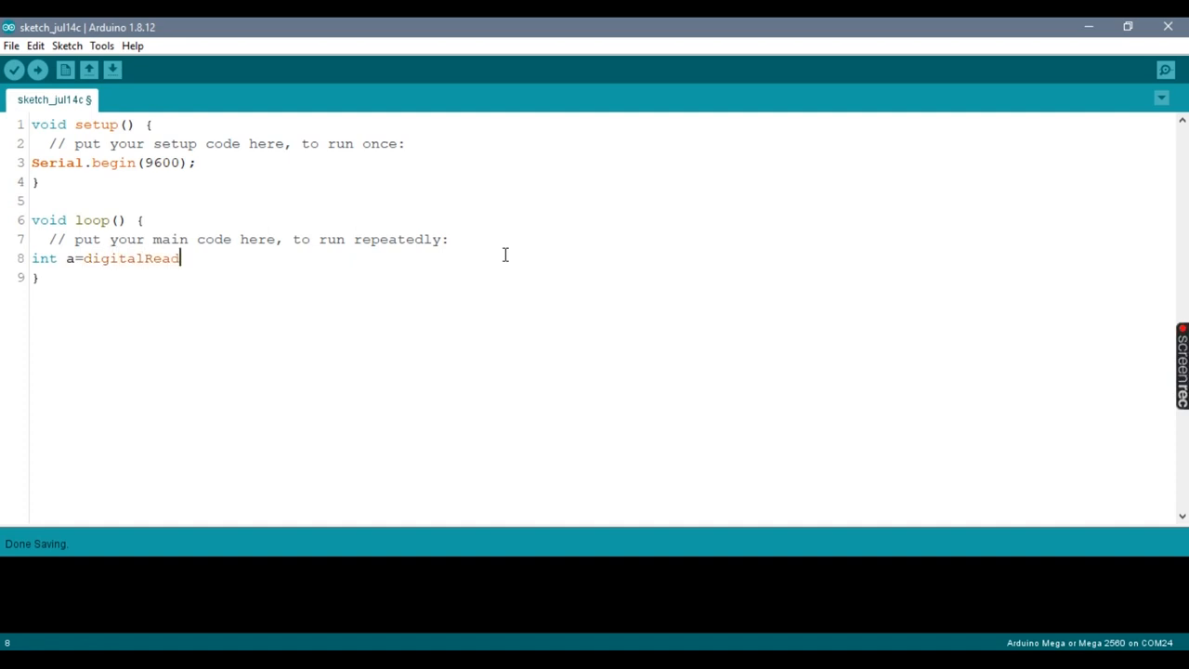
text((2);)
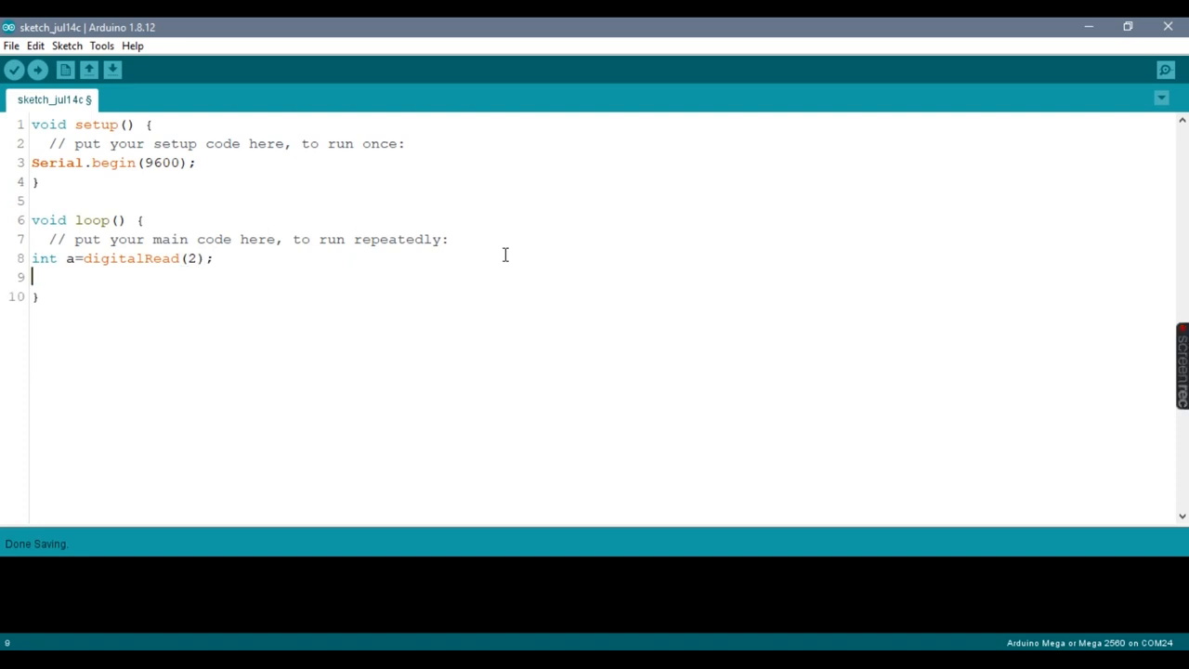
text(Ser)
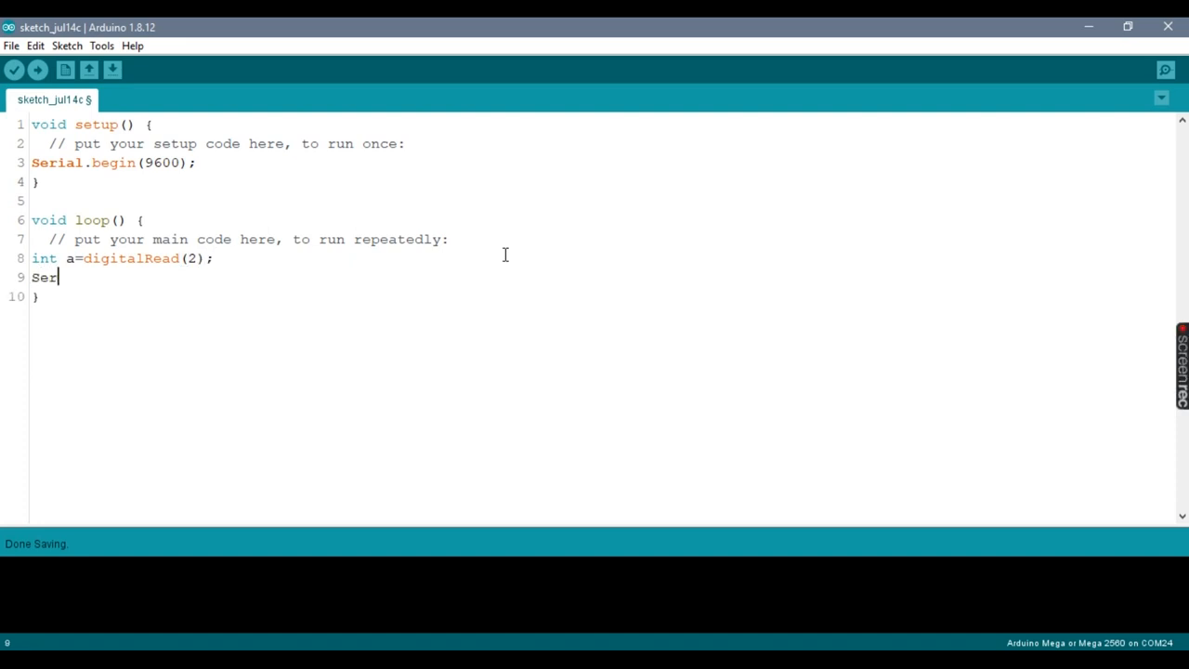
text(ial.prin)
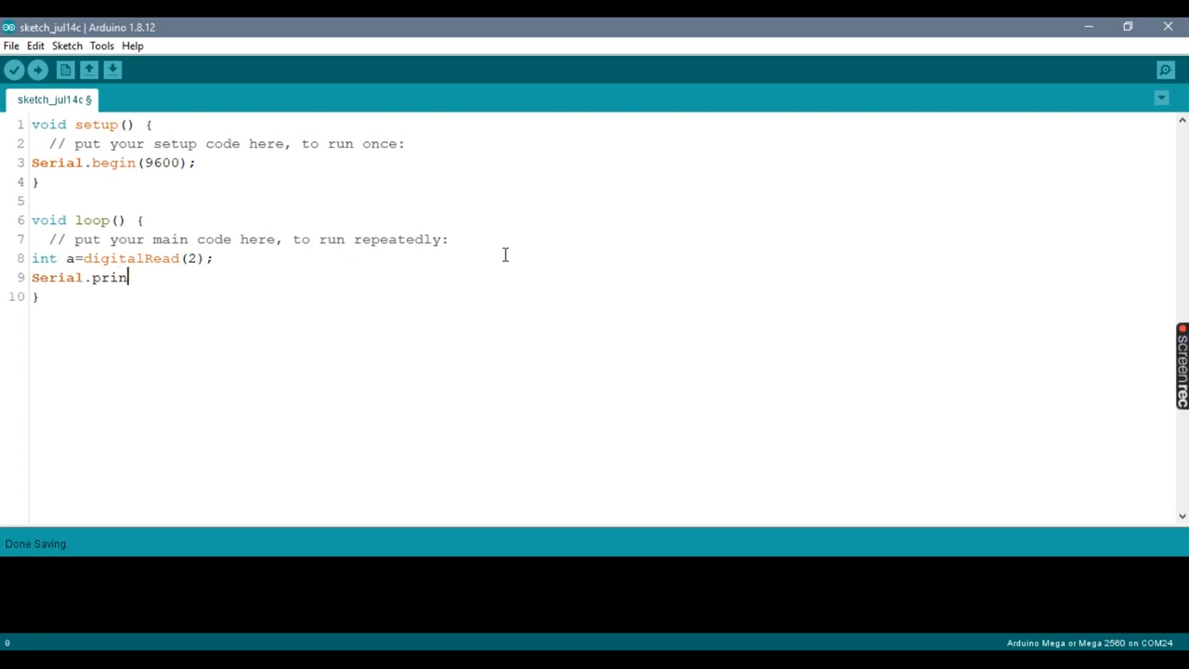
text(tln(a)
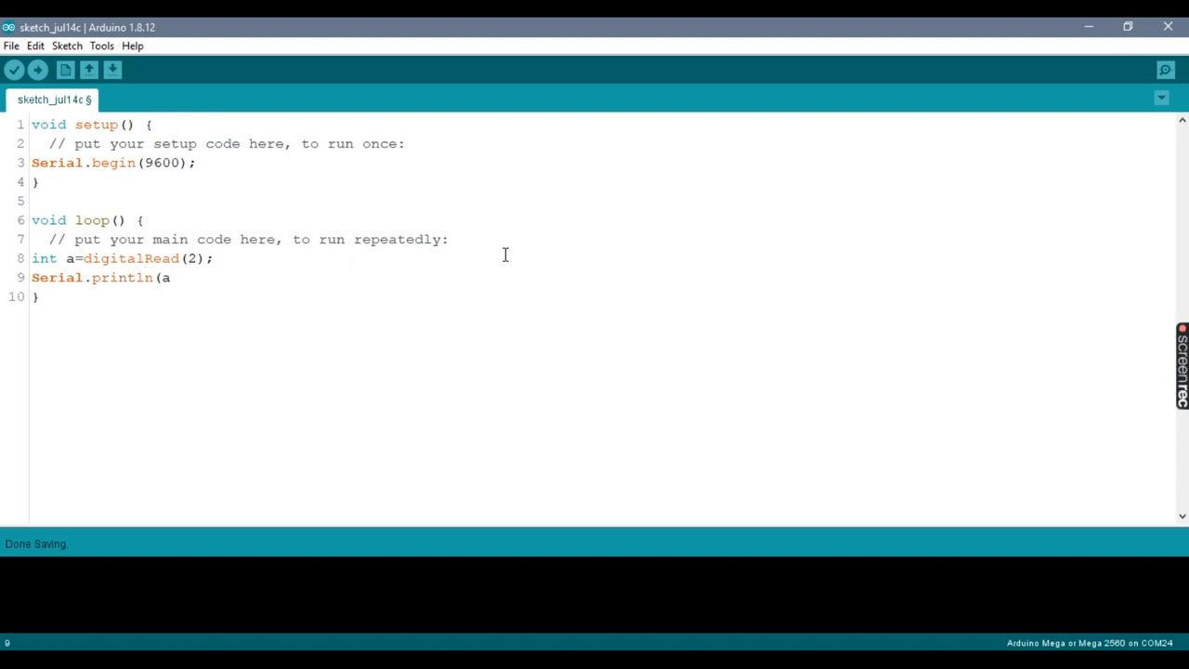
click(38, 70)
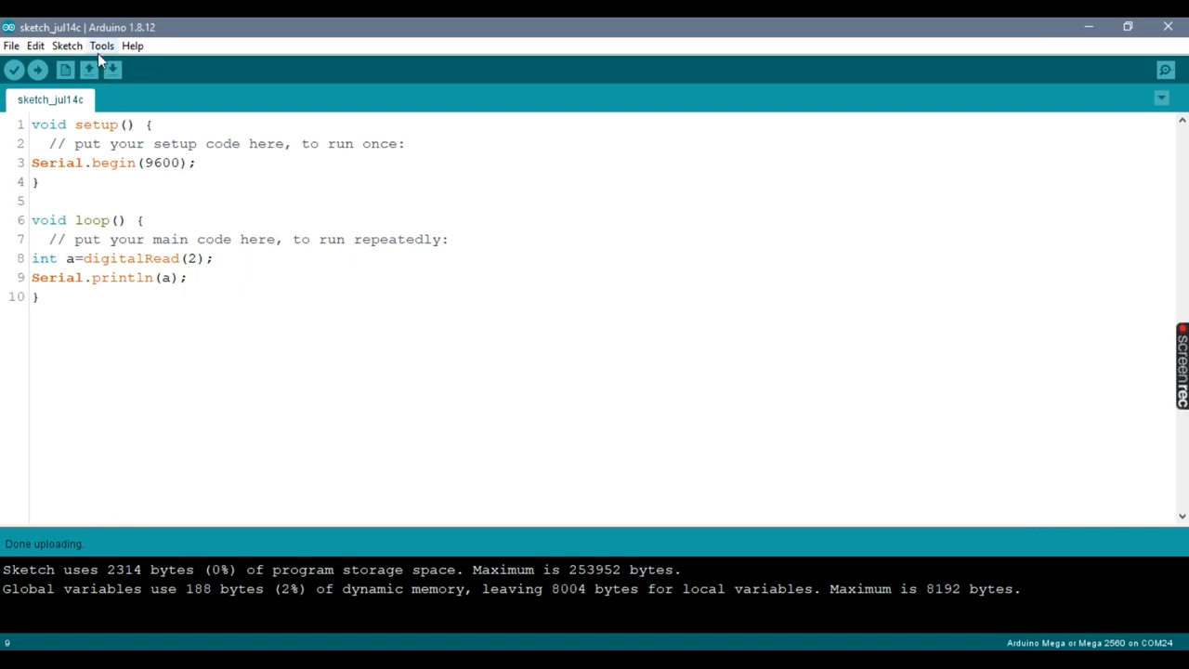
Open the serial plotter to graph the pin 2 readings at 9600 baud.
click(1165, 69)
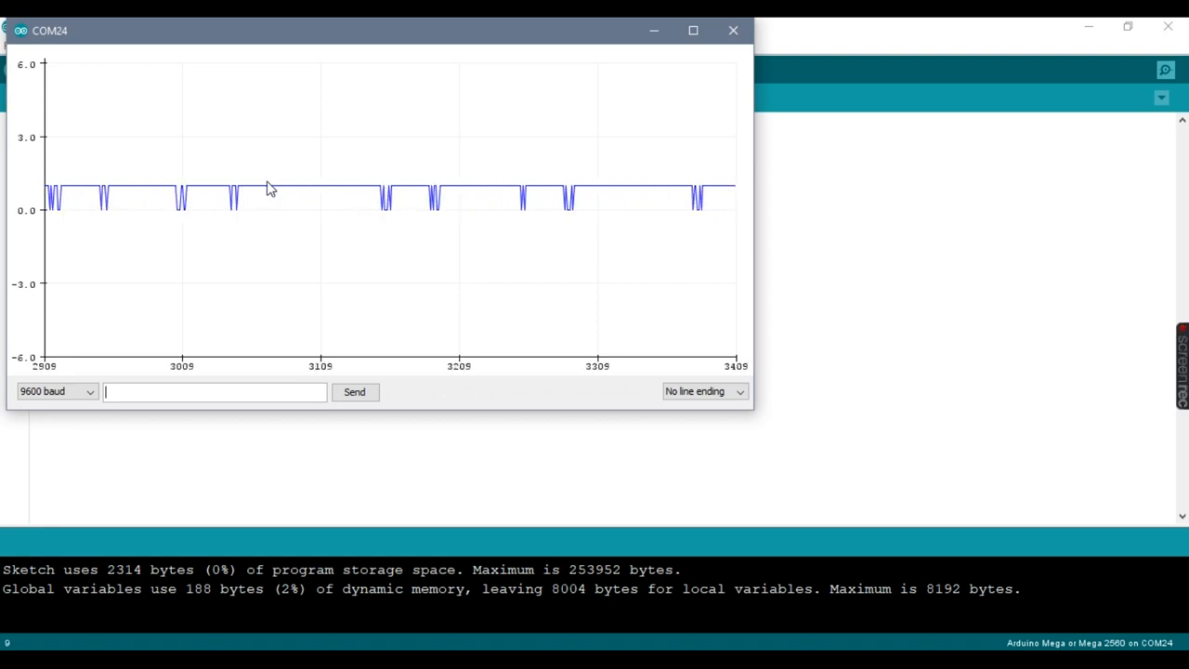
mouse_move(513, 93)
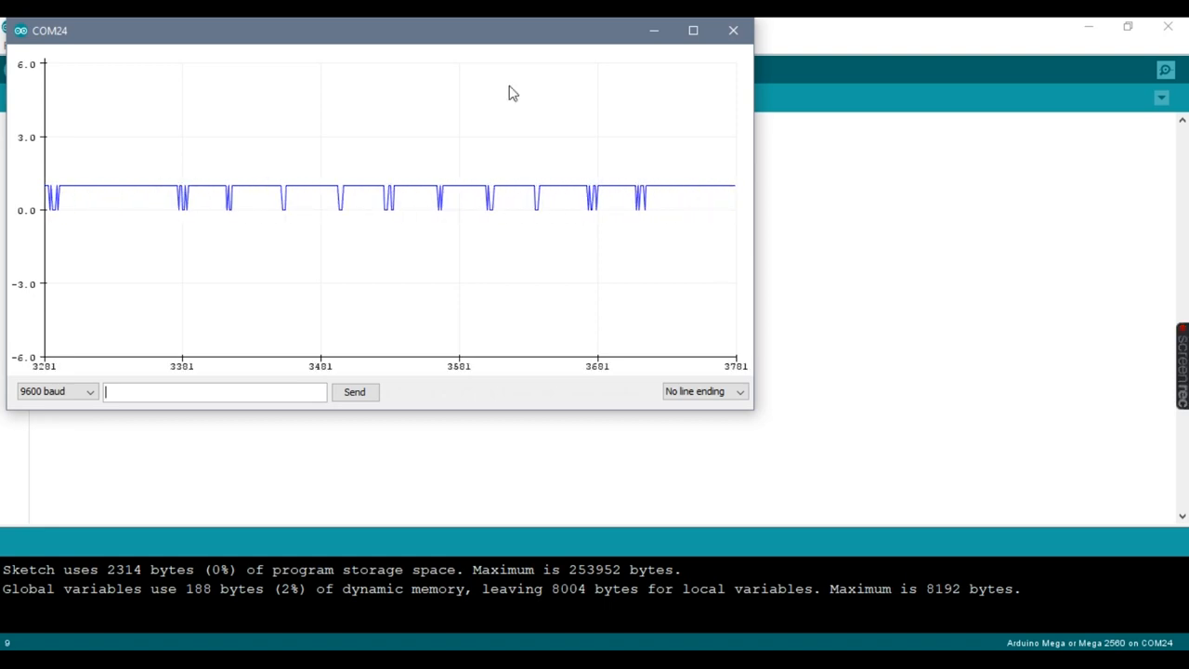
Maximize the serial plotter so the pin 2 signal fills the screen.
click(693, 30)
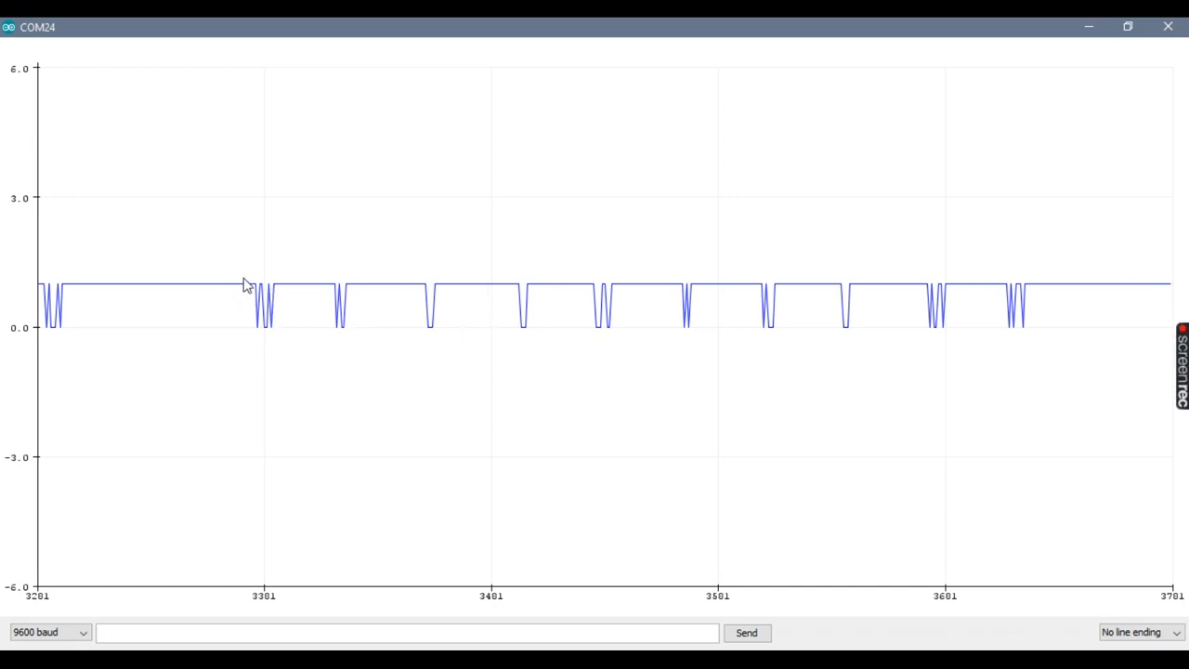
mouse_move(408, 291)
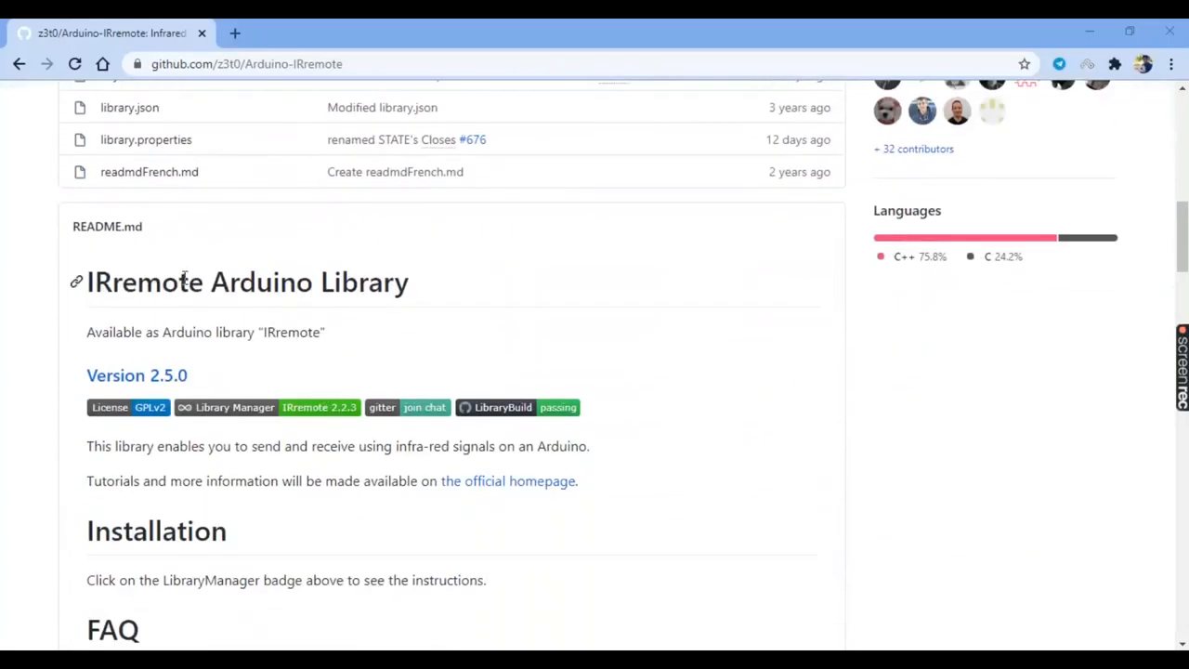
Download Arduino-IRremote as a ZIP from the repository's Code menu.
scroll(up, 3)
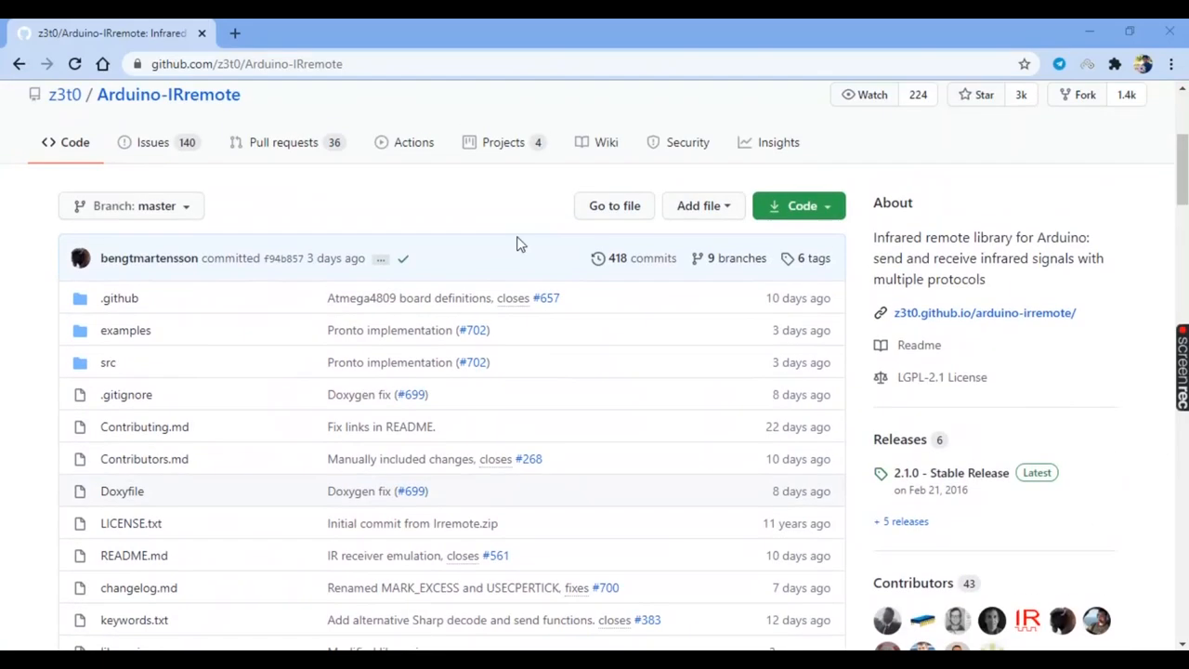
click(797, 205)
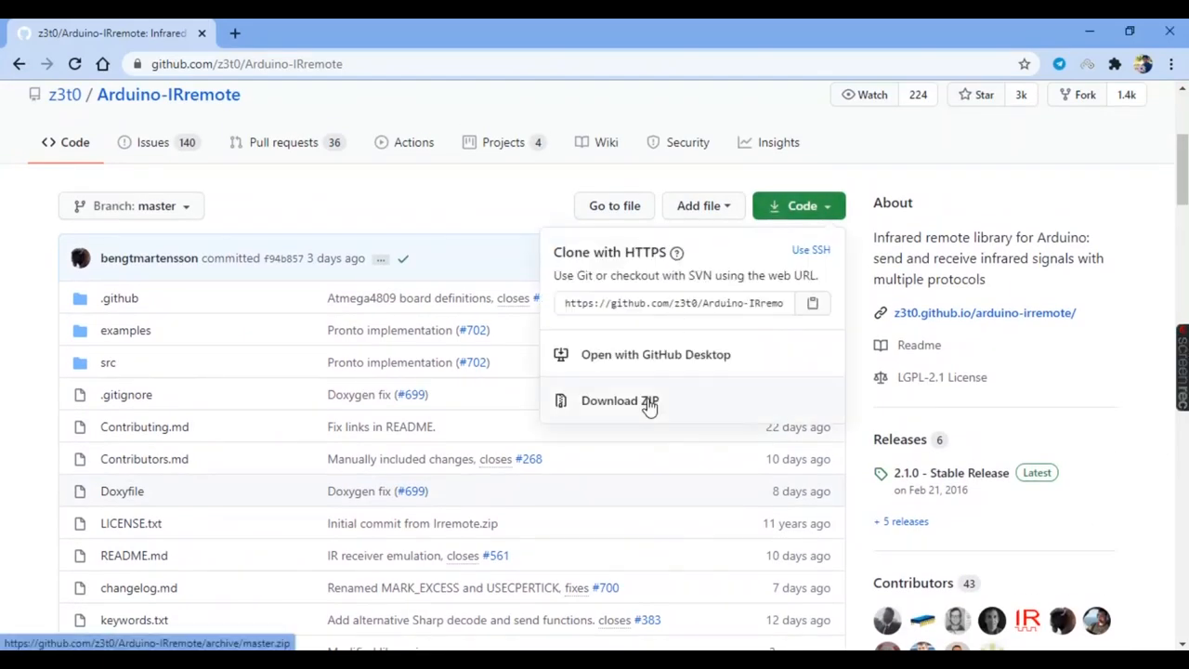
click(619, 400)
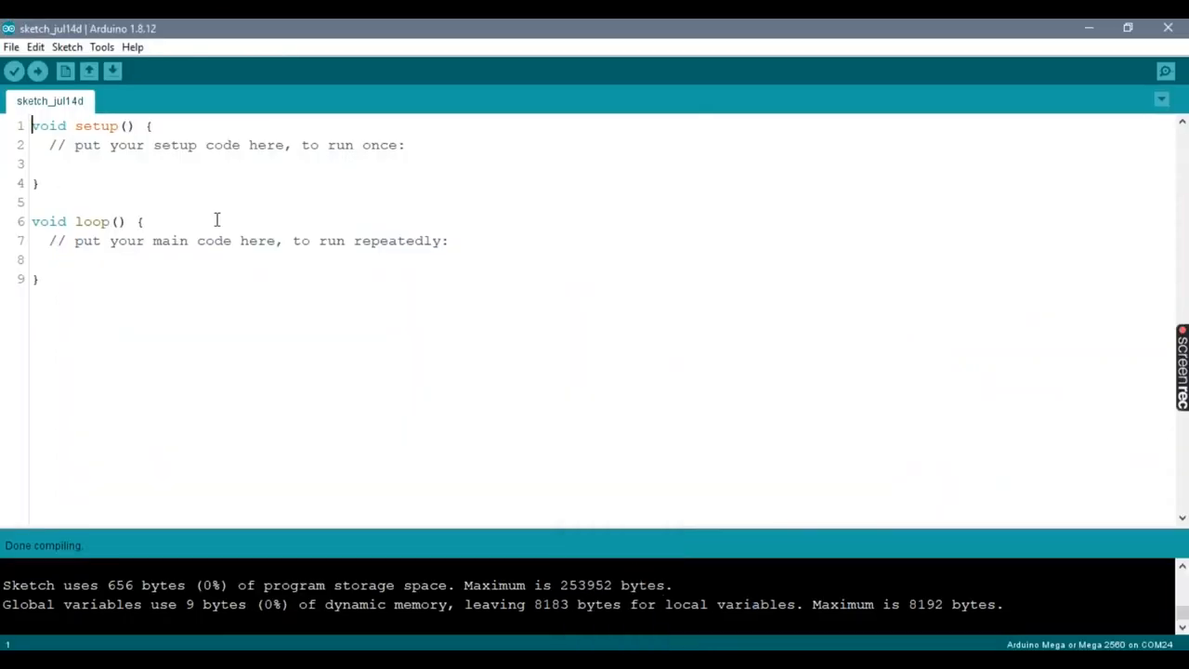
Install the downloaded IRremote ZIP through Include Library > Add .ZIP Library.
click(67, 46)
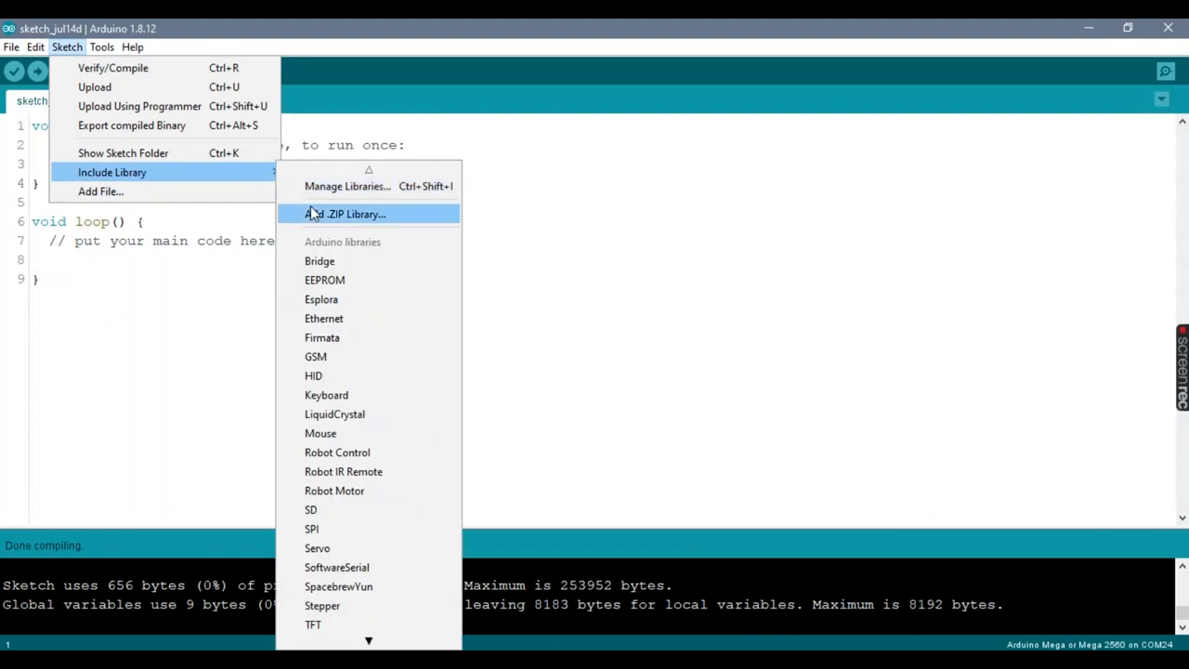
click(345, 214)
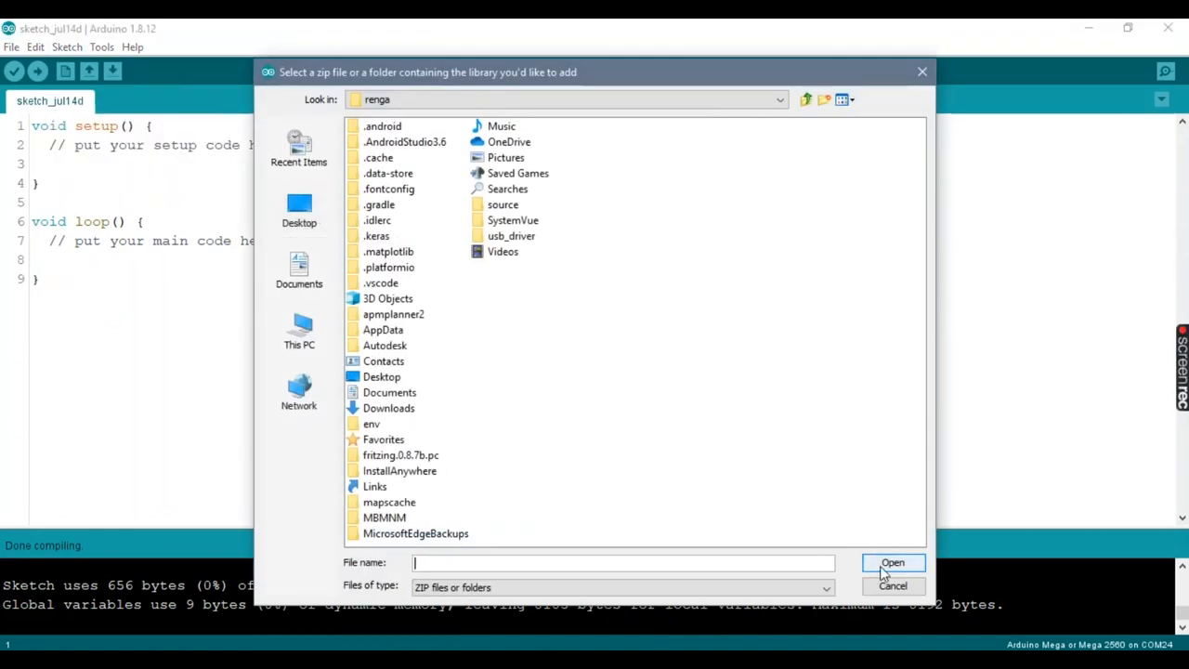
click(12, 46)
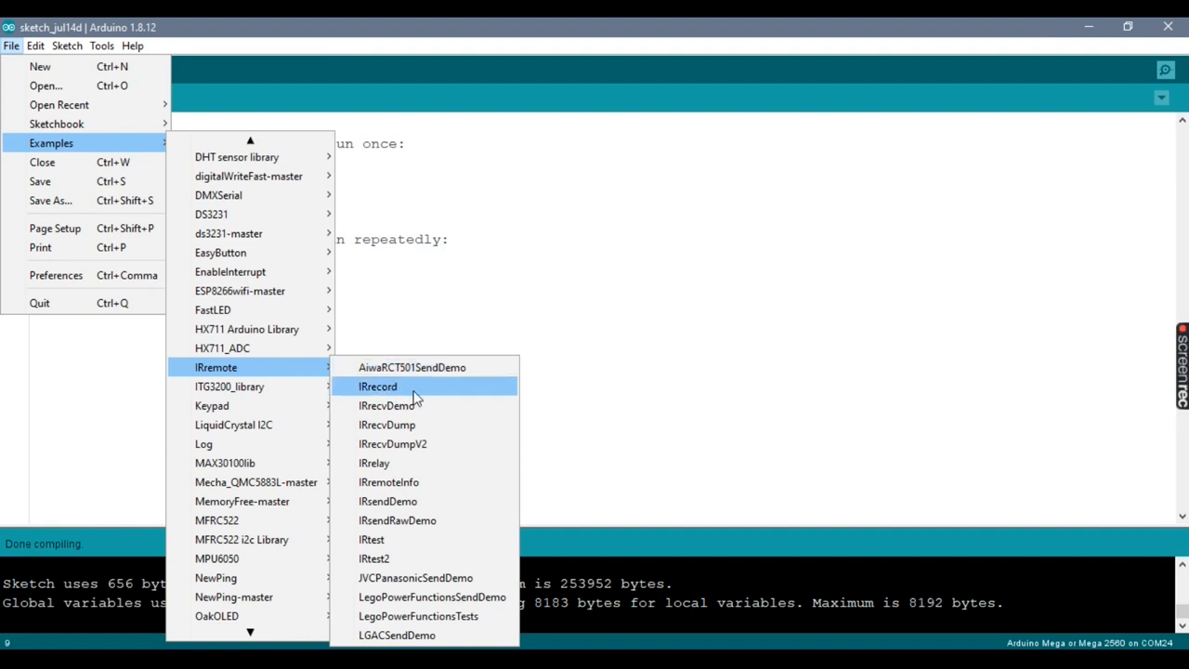
Upload the IRrecord example on pin 2 and watch SONY codes in the Serial Monitor.
click(378, 386)
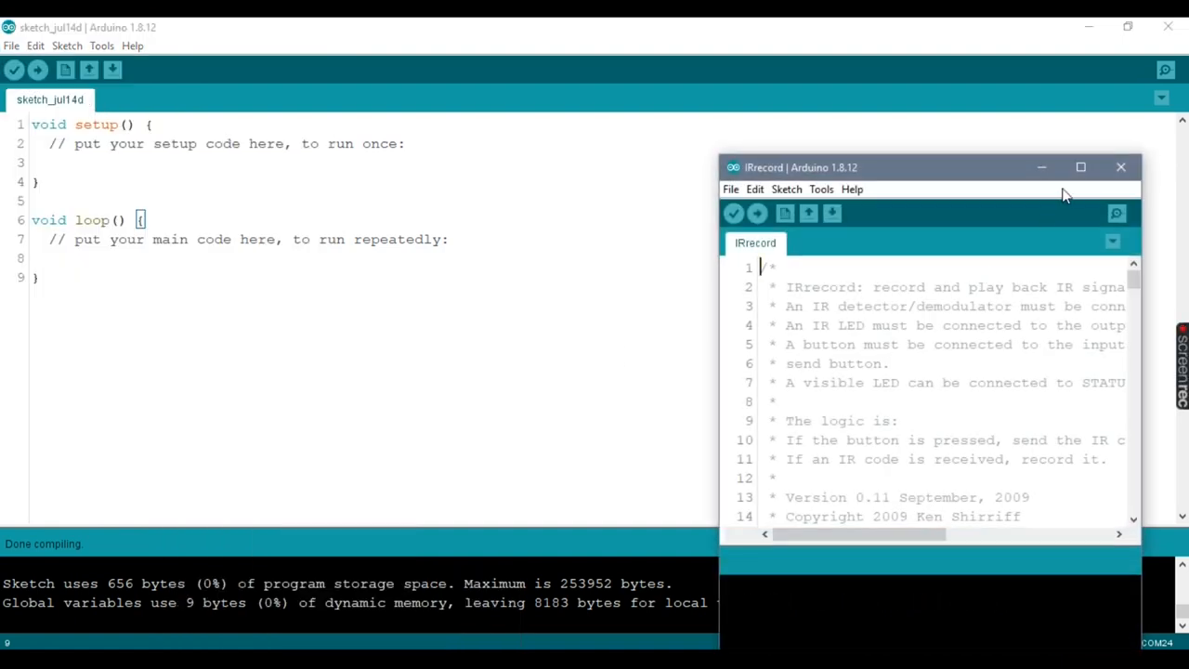
click(1080, 167)
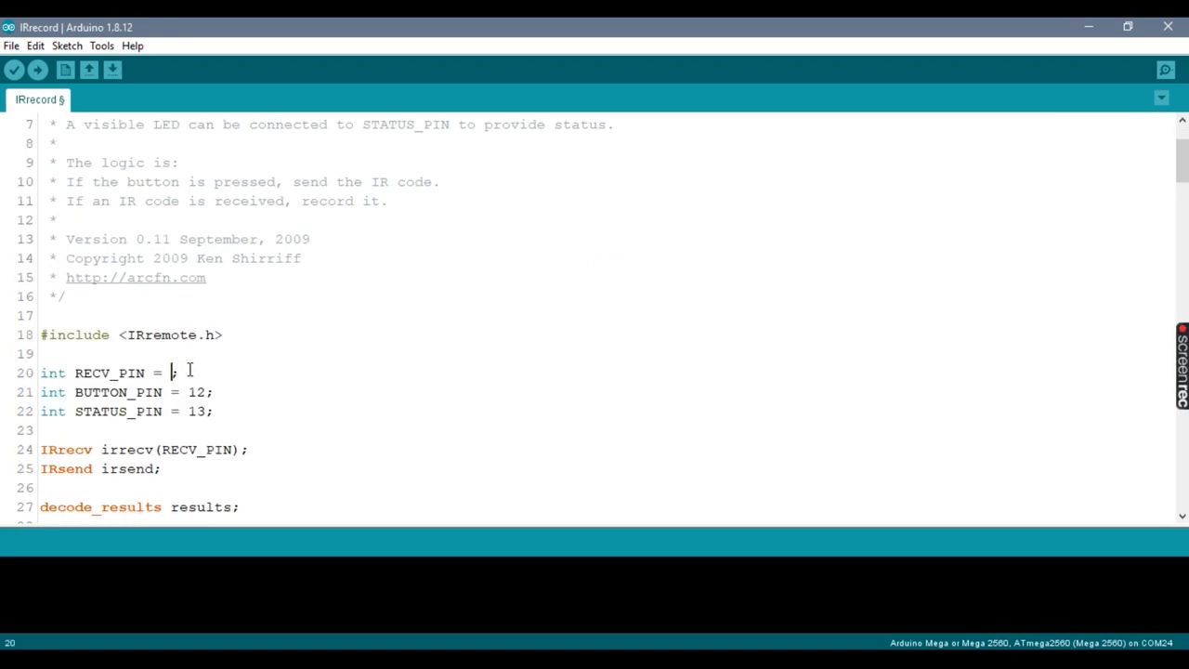
click(37, 70)
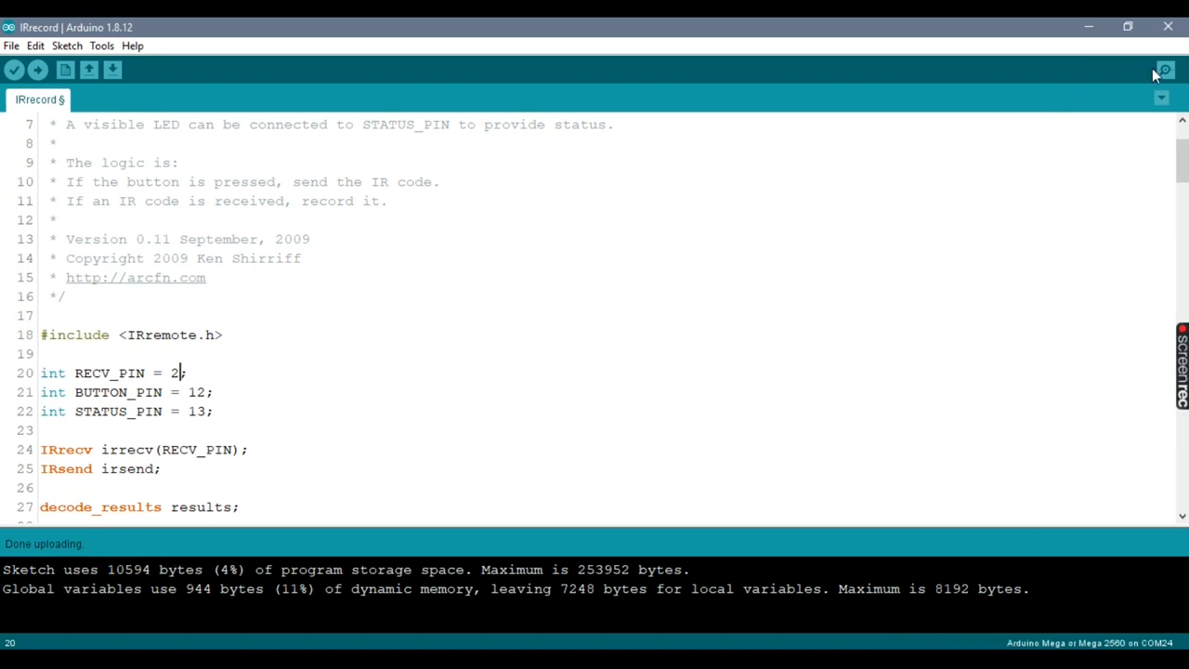
click(1164, 69)
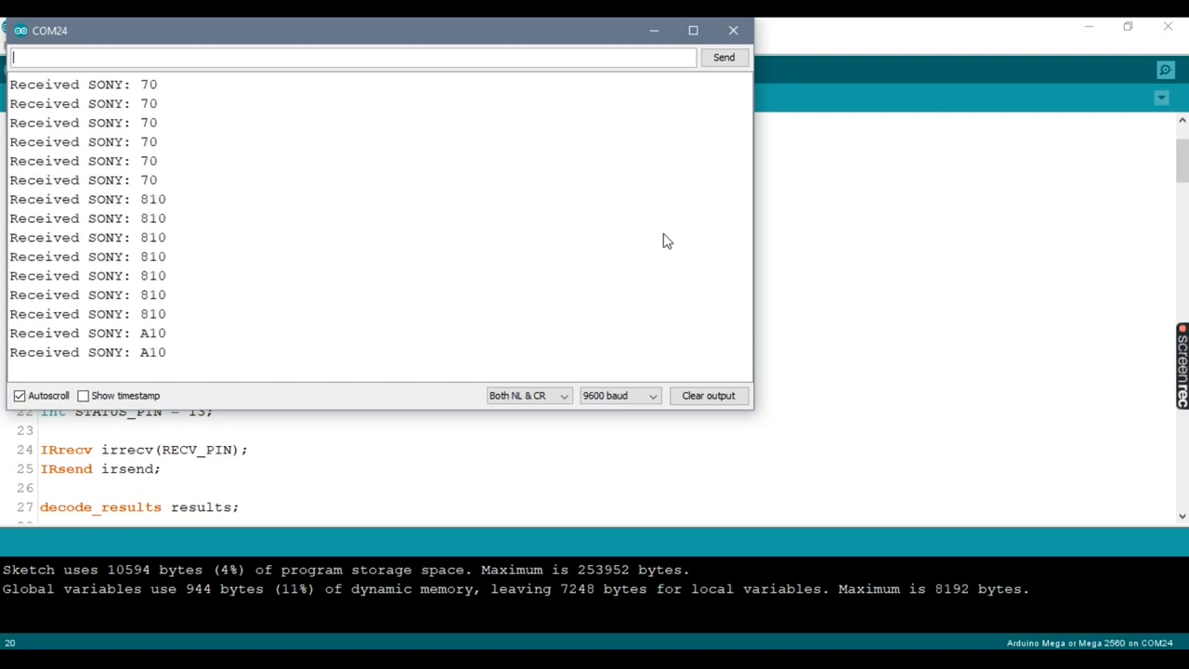
scroll(down, 3)
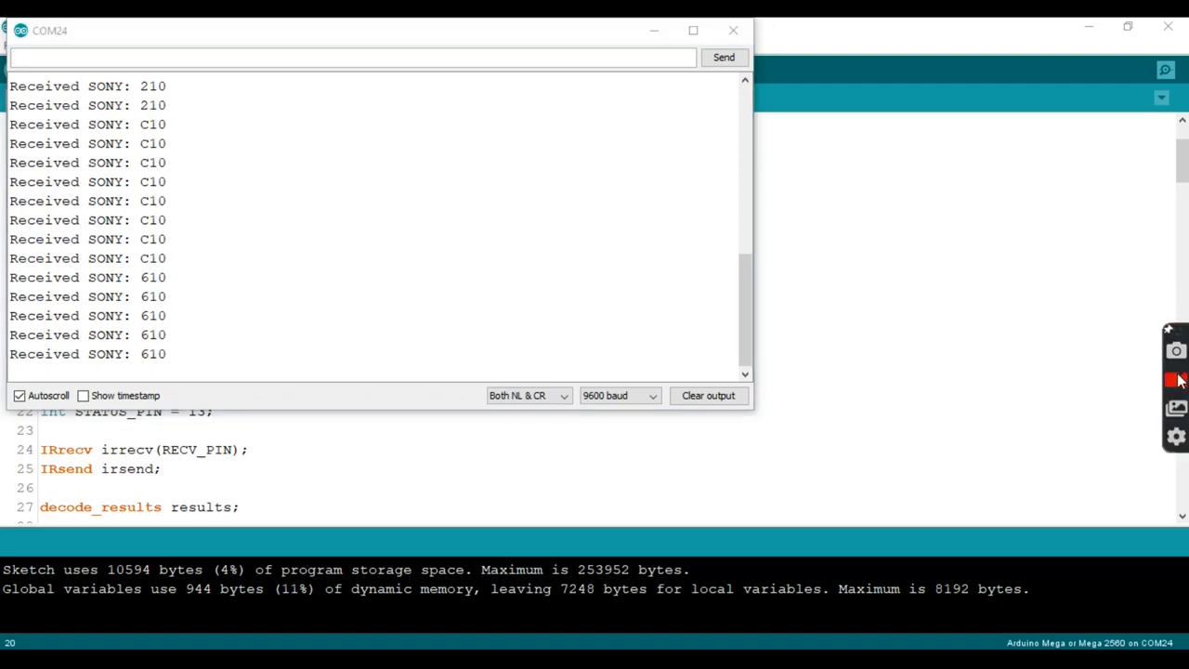
click(733, 31)
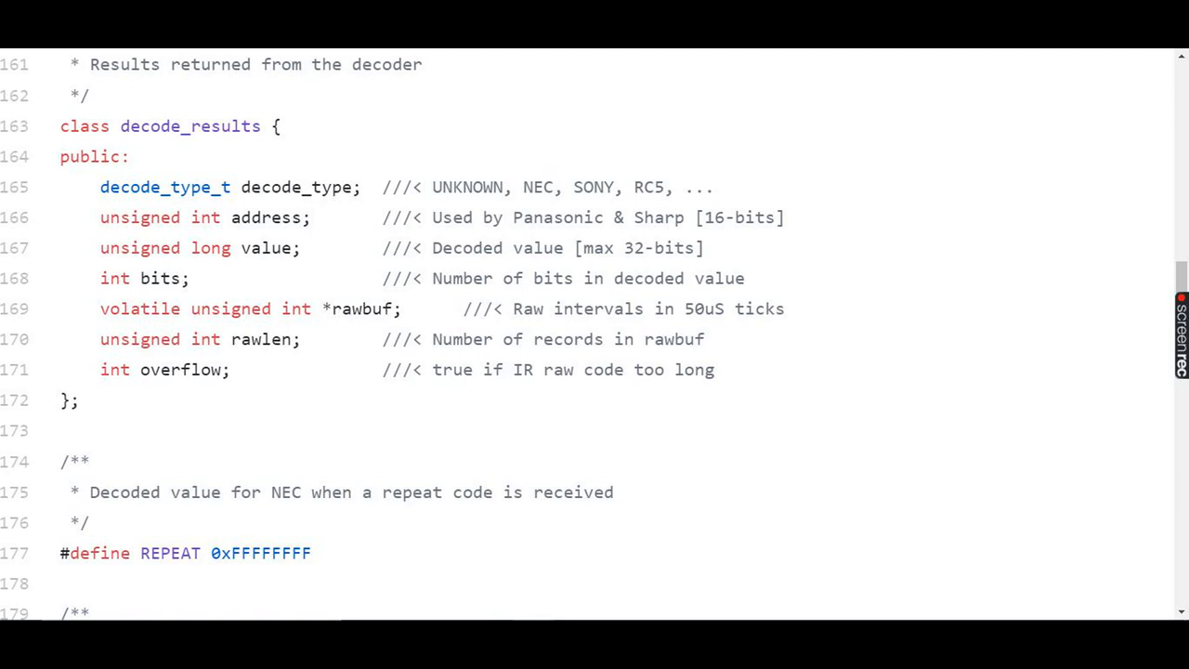
Scroll the IRremote header file to the decode_results class definition.
scroll(up, 3)
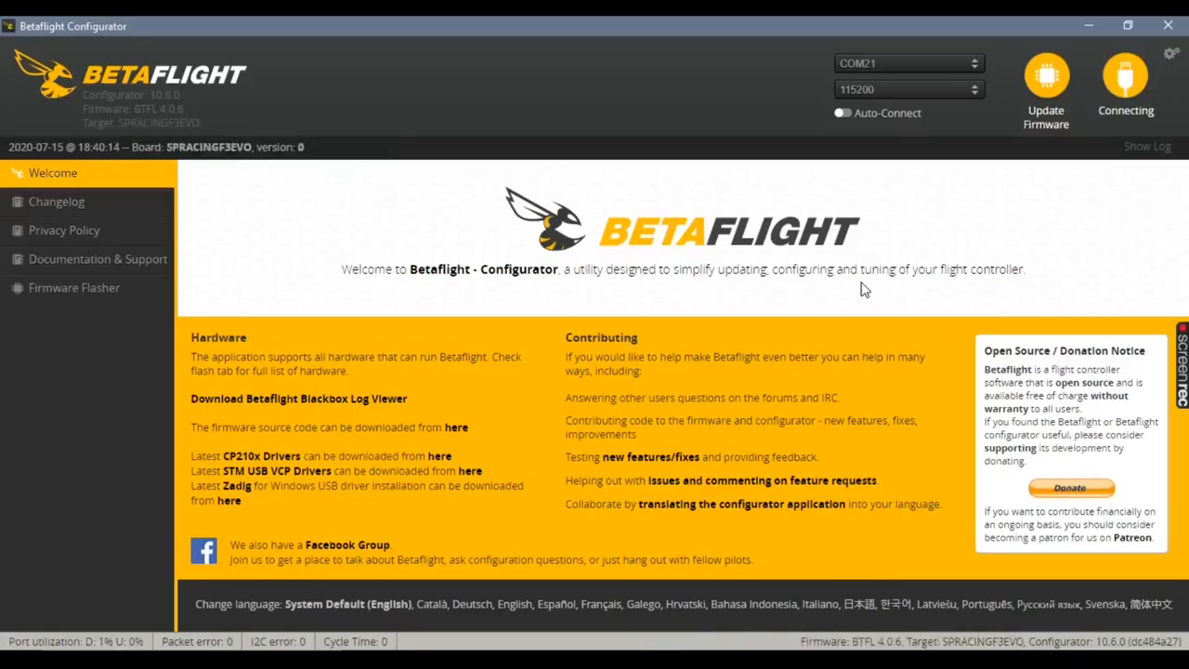
Connect to the flight controller, calibrate the accelerometer, and check the receiver channels.
click(1124, 82)
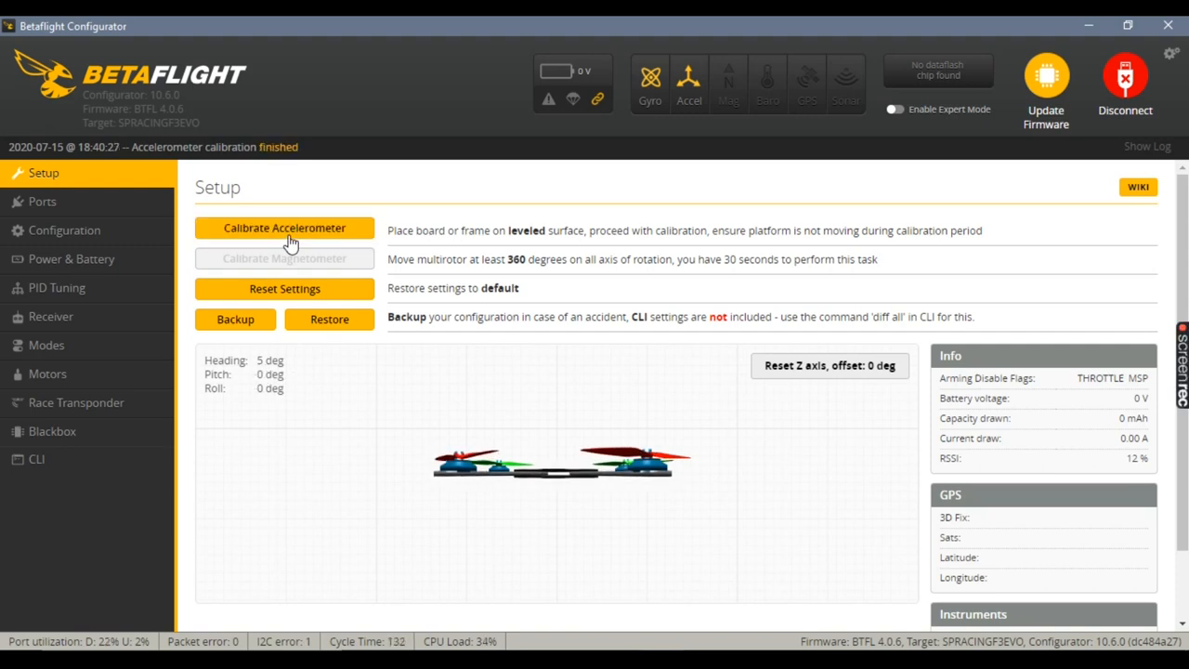
mouse_move(88, 258)
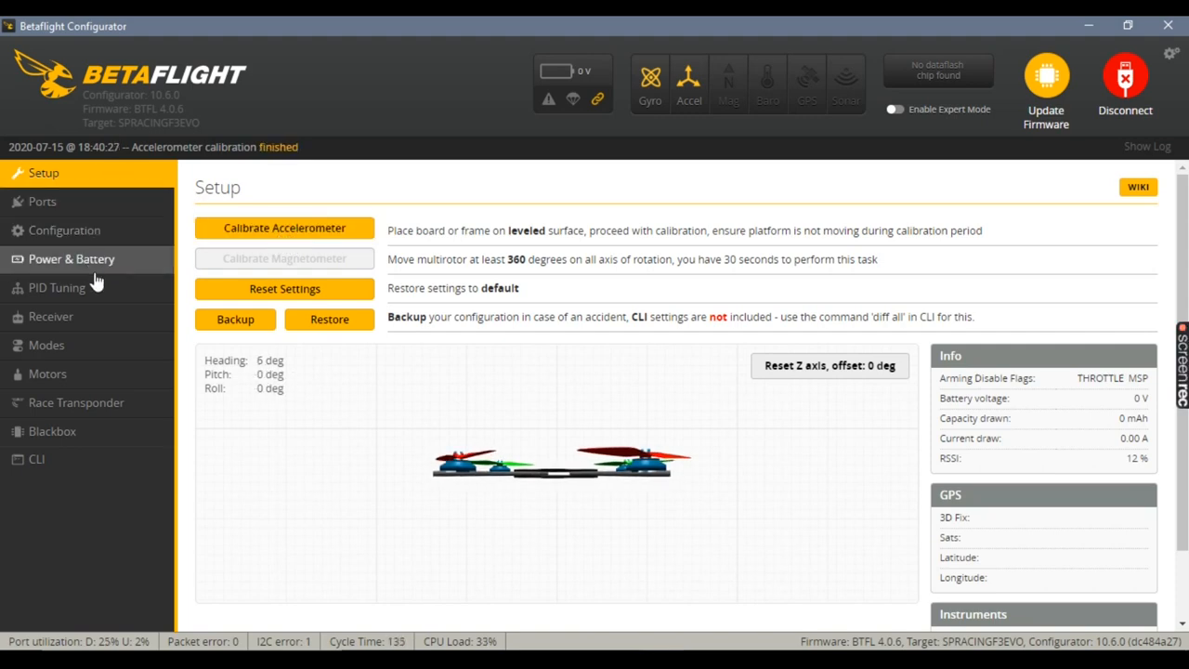
click(51, 316)
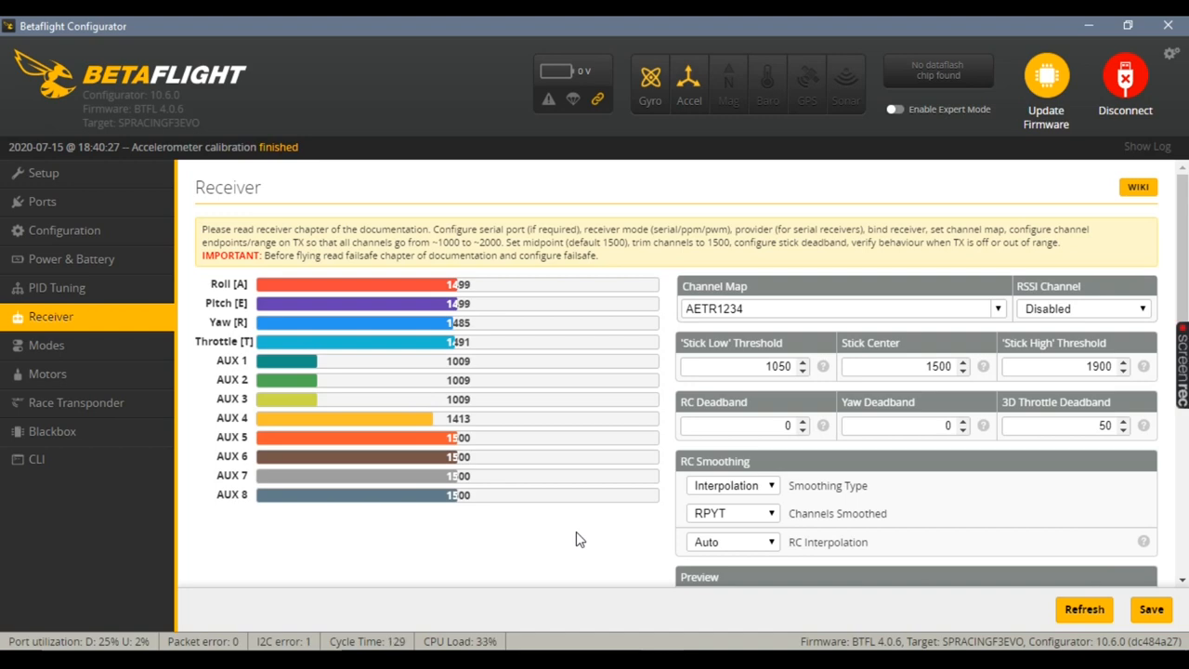
mouse_move(88, 299)
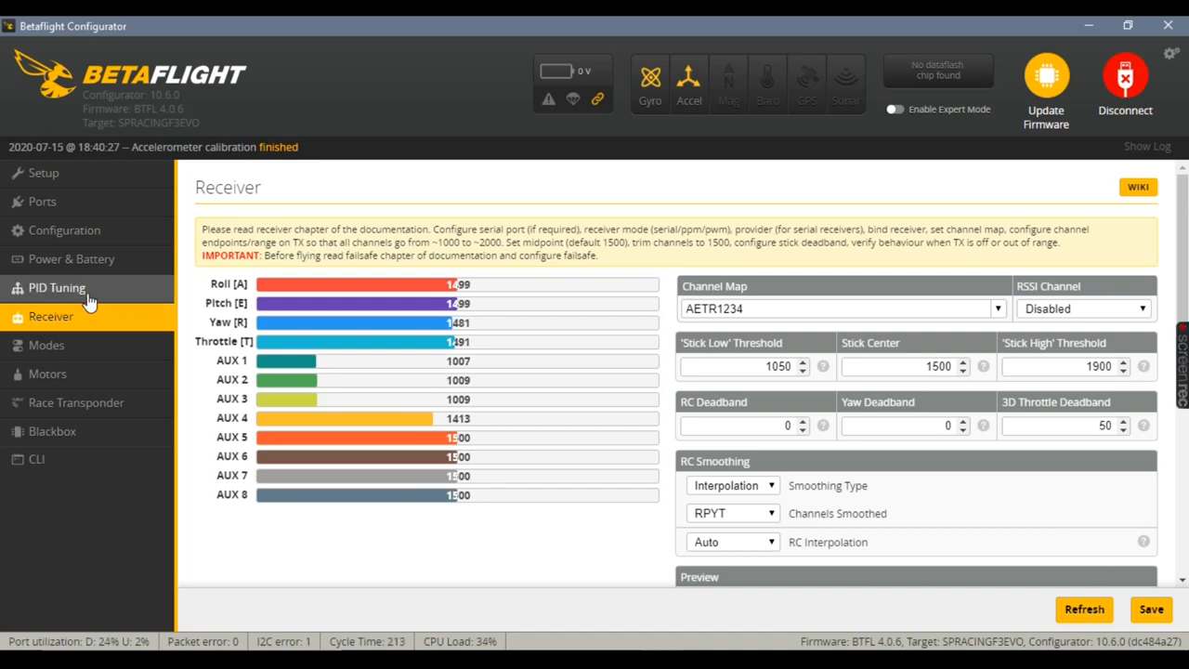
Assign the ARM mode to AUX 1 in the Modes tab.
click(46, 345)
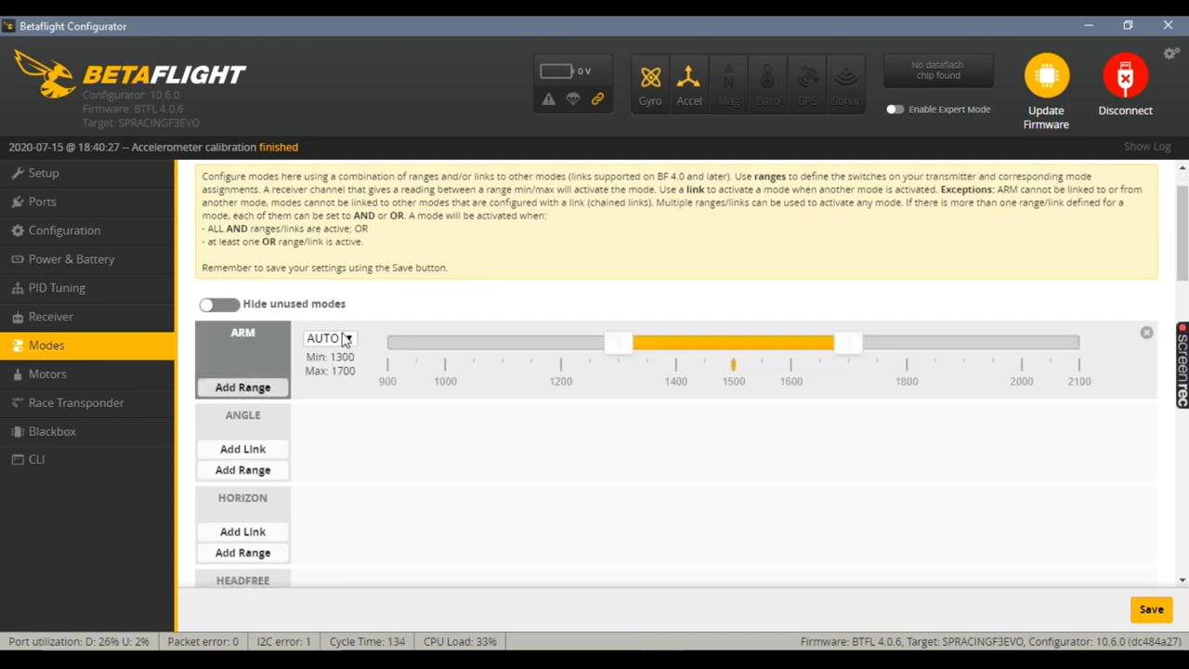
click(330, 337)
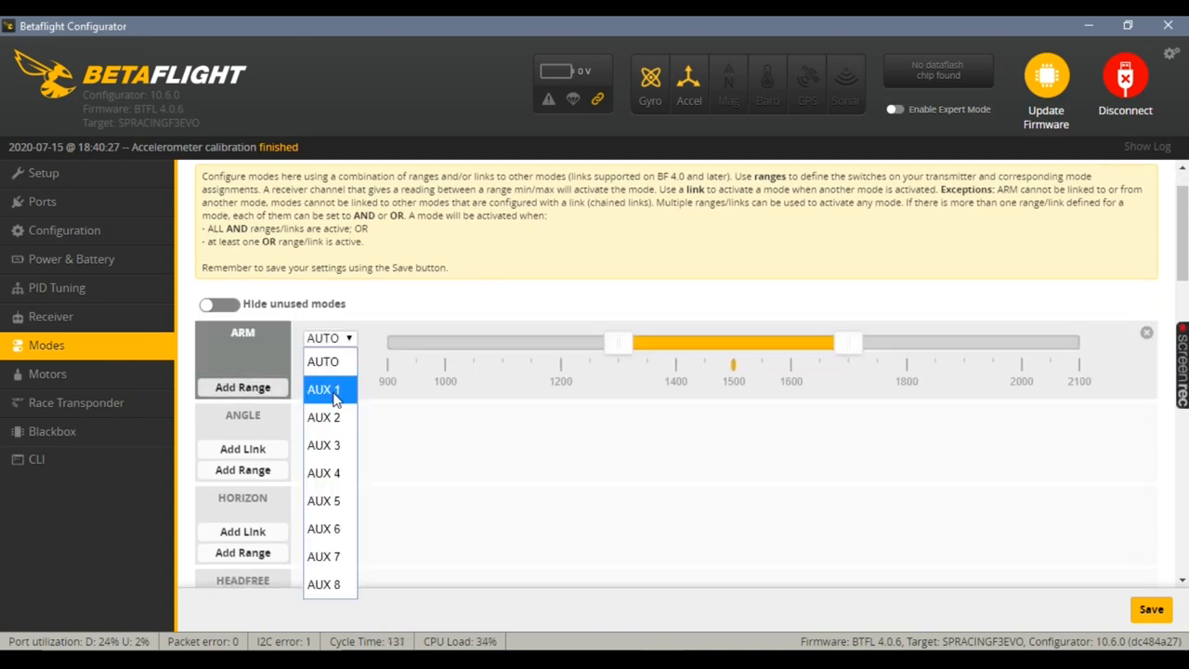
click(323, 389)
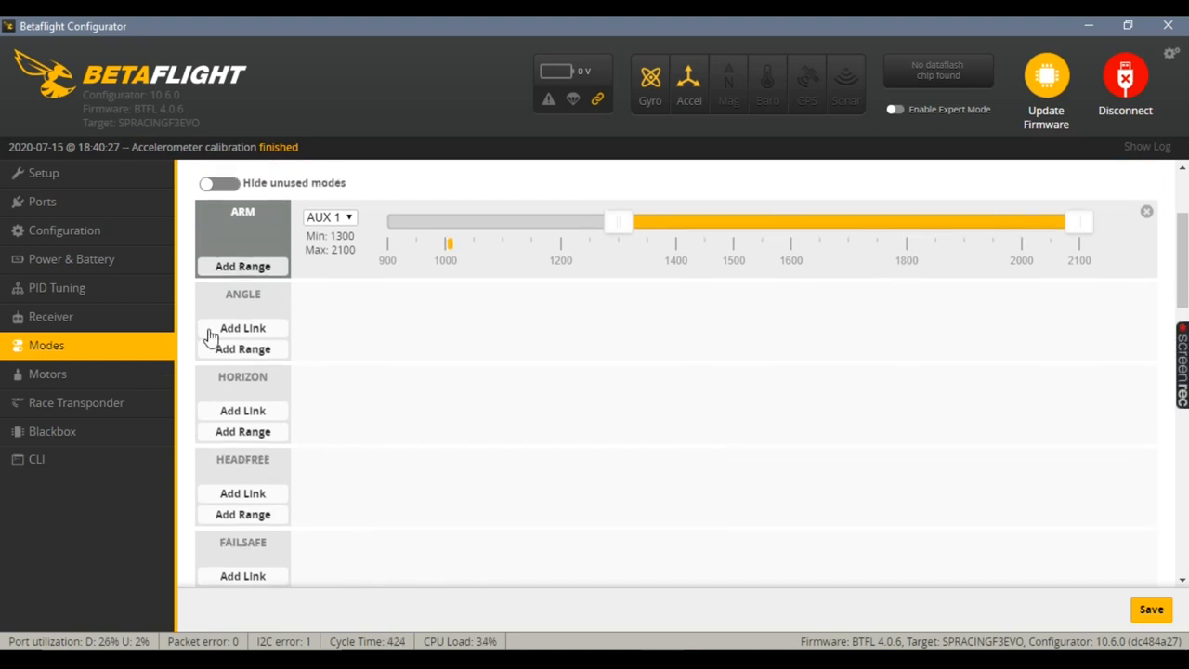
Add AUX 2 switch ranges for ANGLE and ACRO TRAINER modes.
click(242, 349)
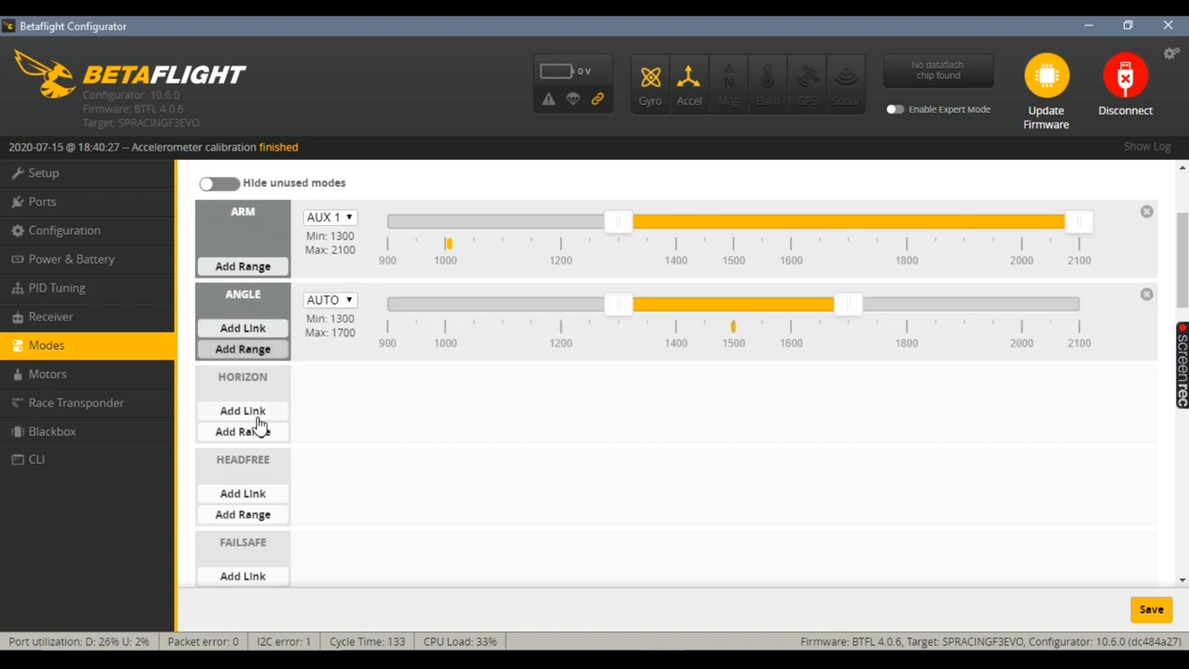
click(329, 299)
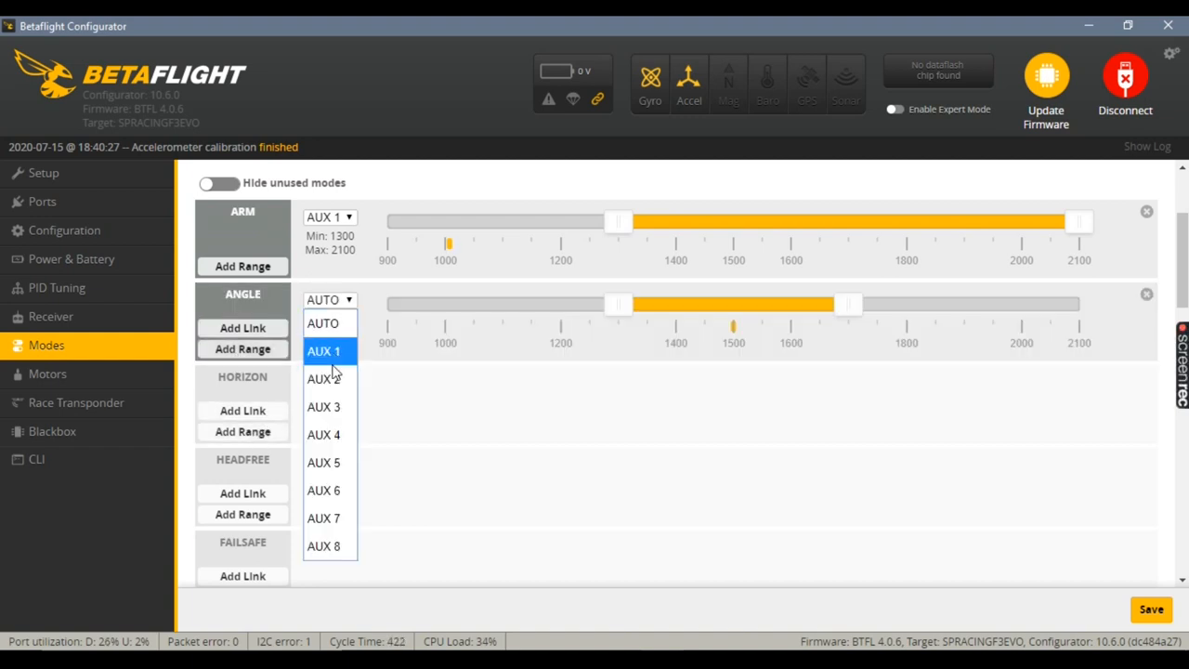
click(323, 378)
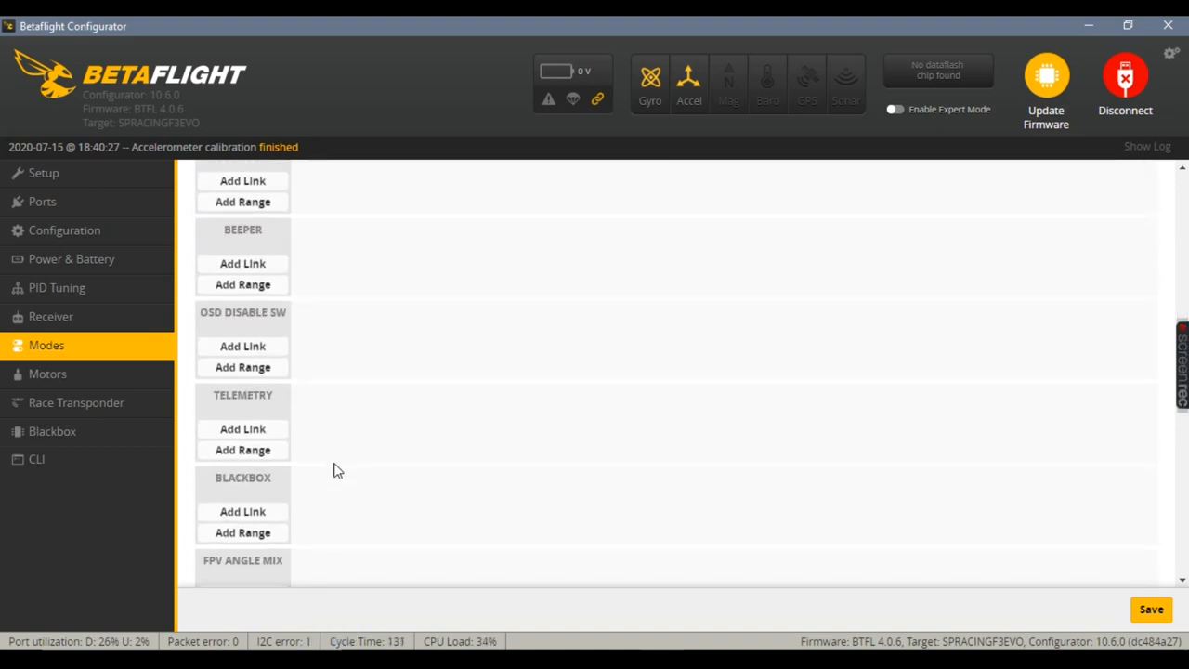
scroll(down, 3)
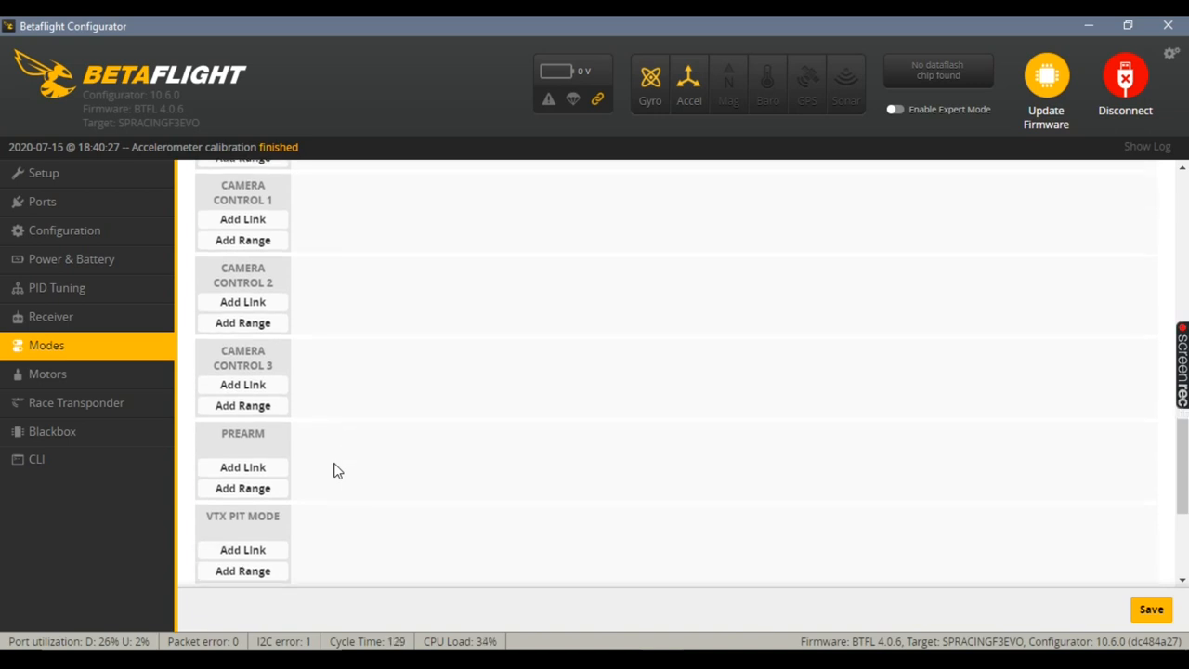
scroll(down, 3)
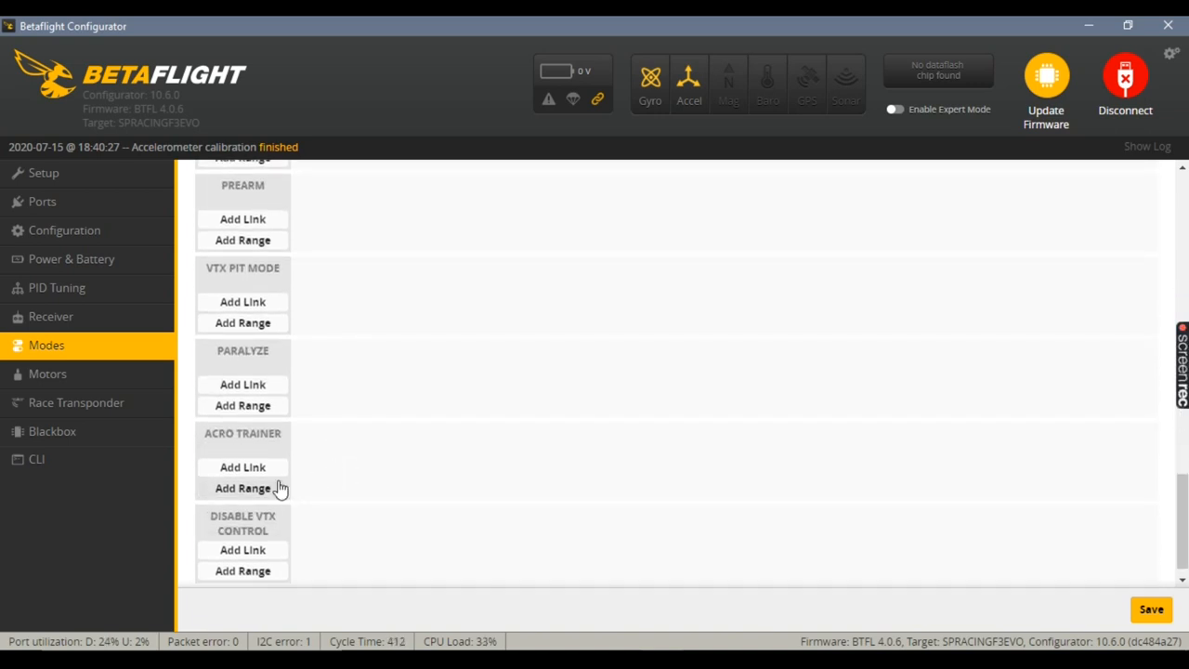
click(242, 487)
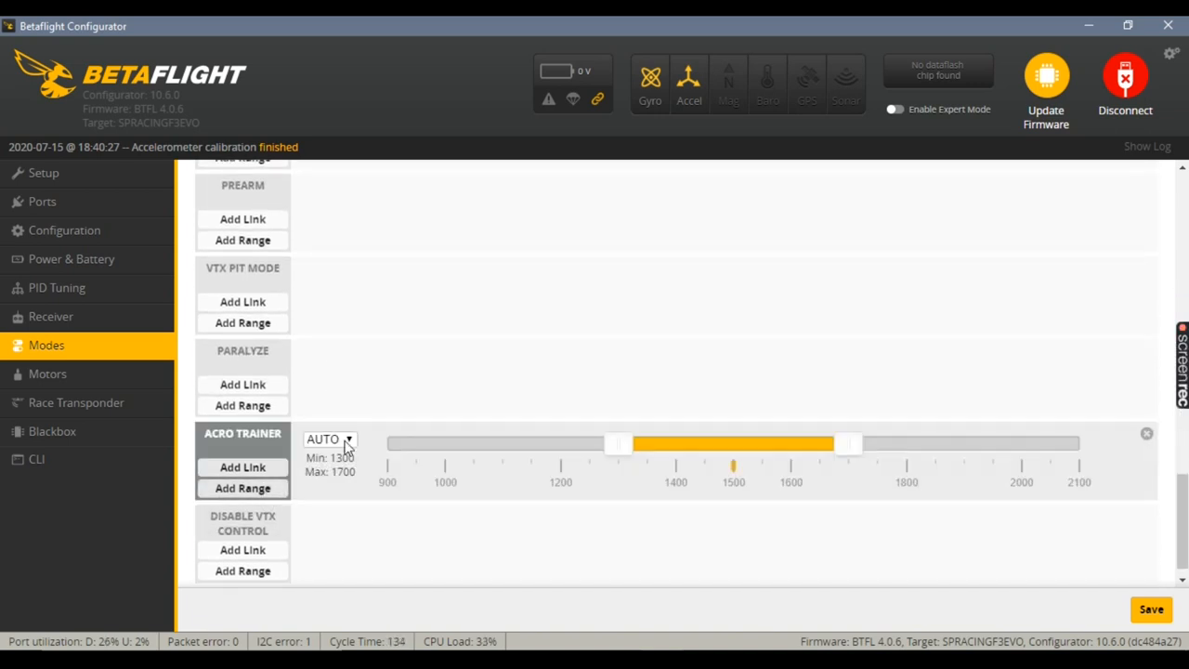
click(325, 439)
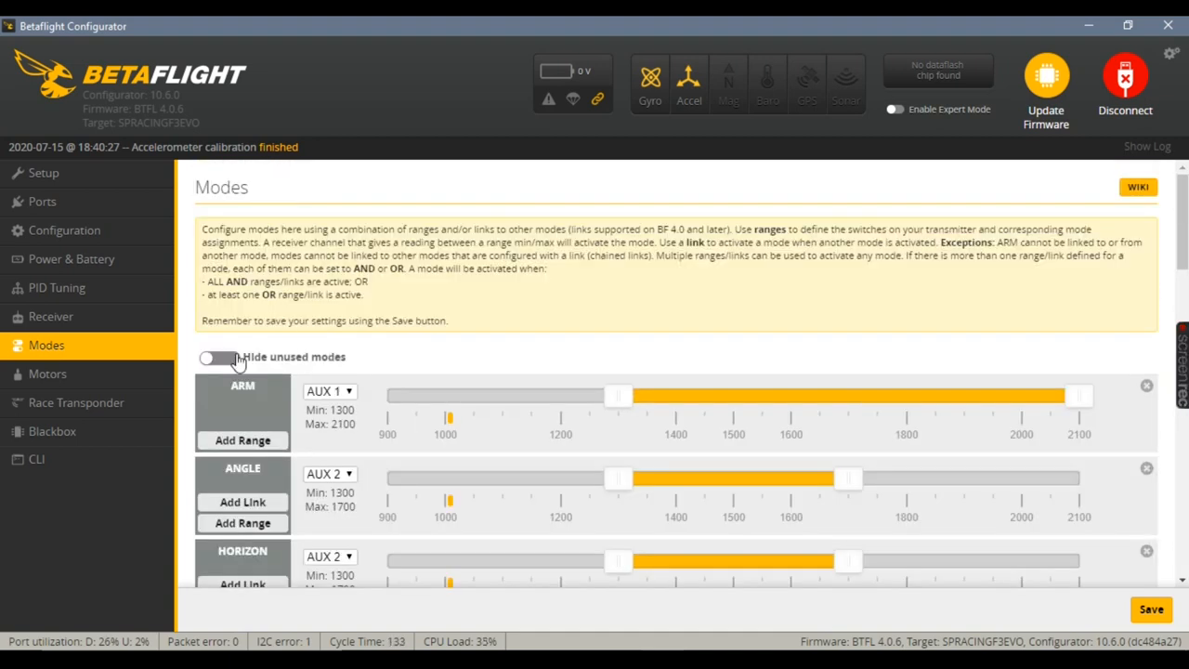
Set ANGLE to 900–1300 and ACRO TRAINER to 1700–2100, save, and return to Setup.
click(219, 357)
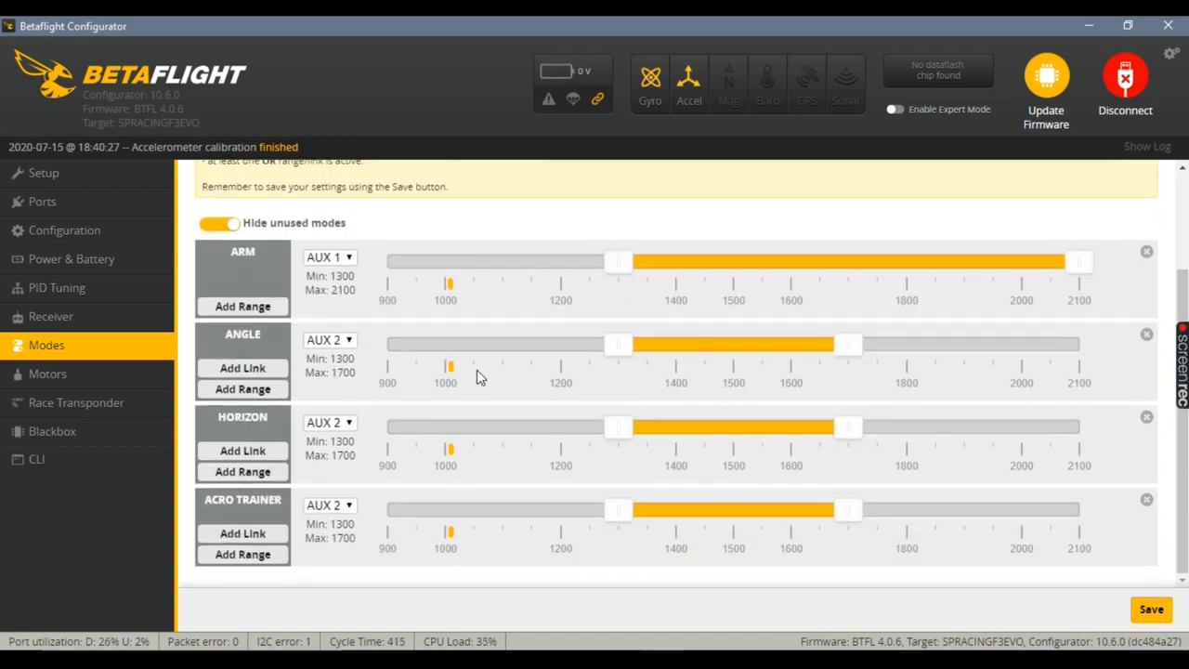
drag(620, 345, 388, 345)
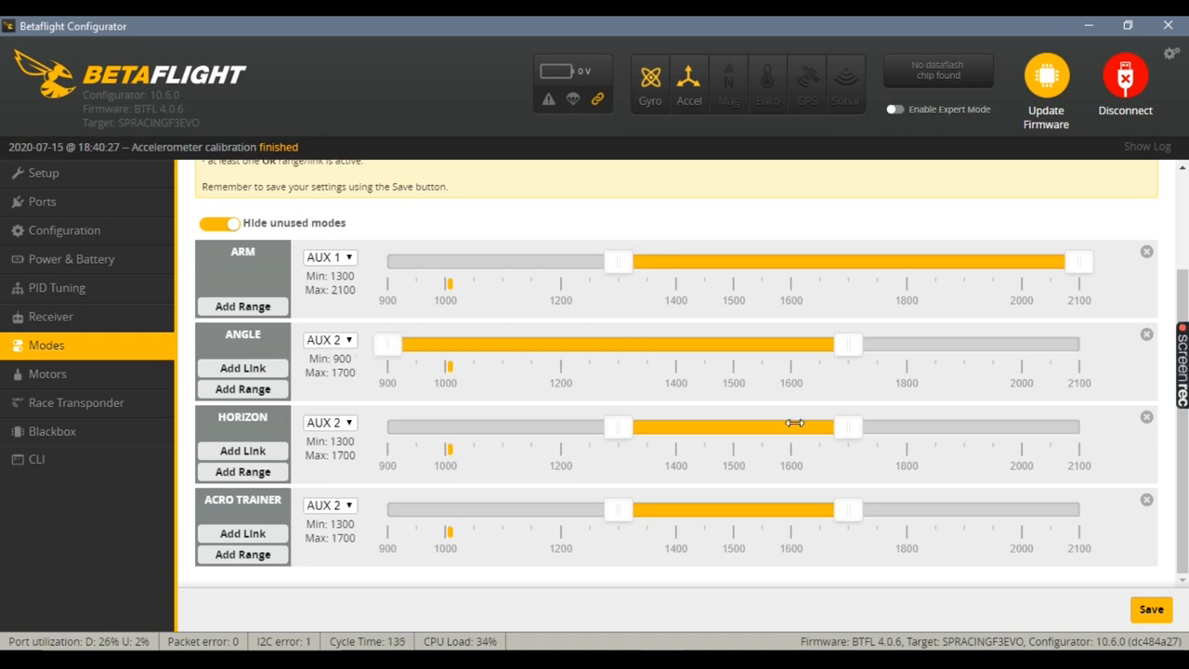
drag(847, 344, 618, 344)
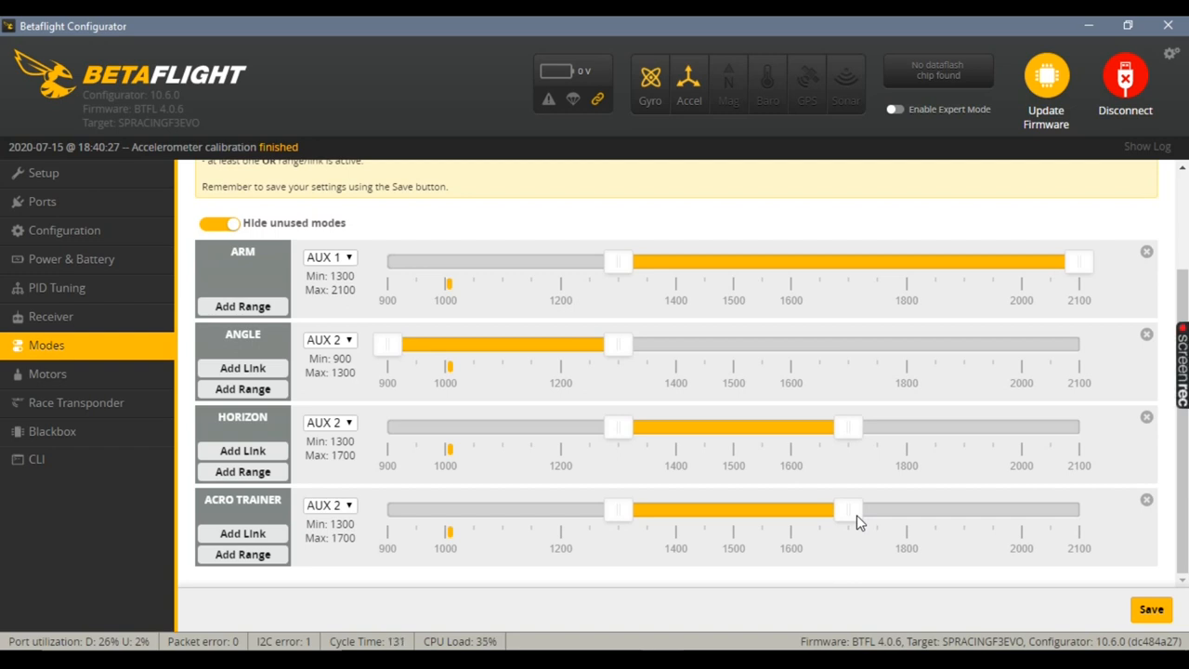
drag(847, 509, 1077, 509)
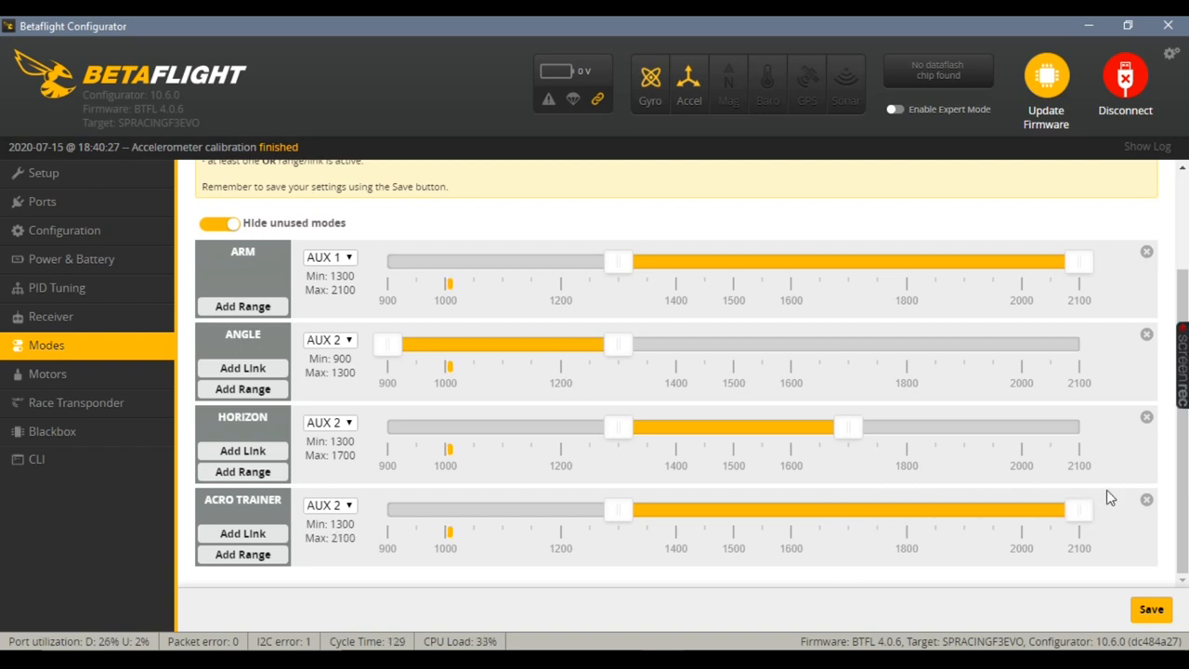
drag(619, 509, 847, 509)
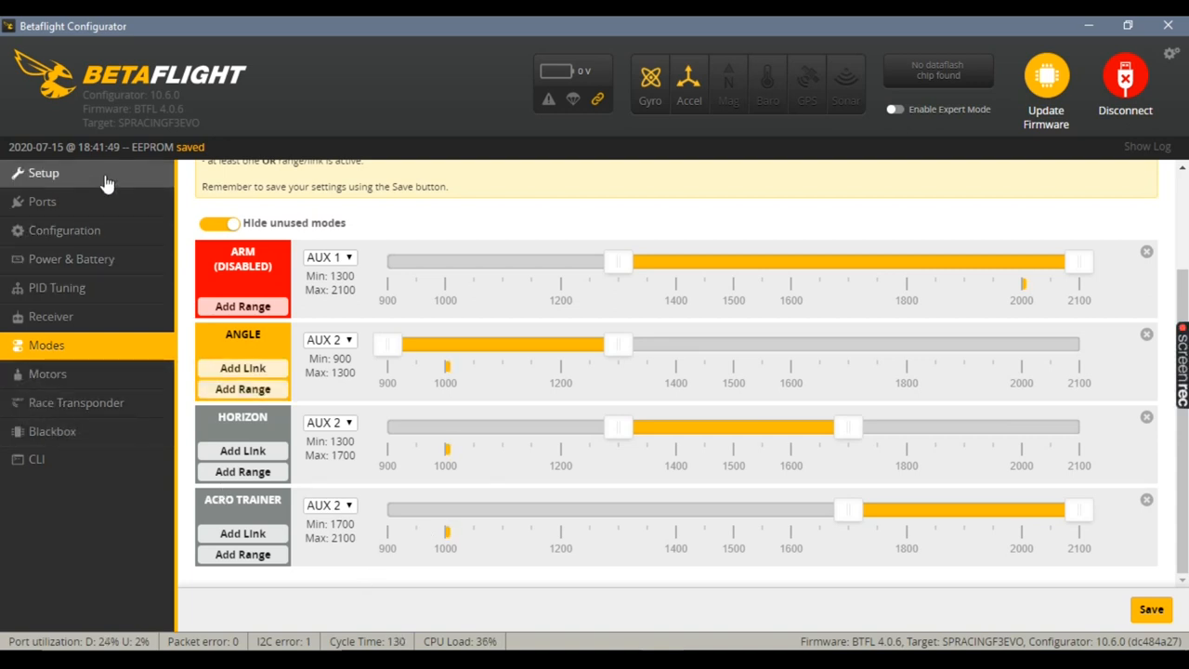
click(44, 172)
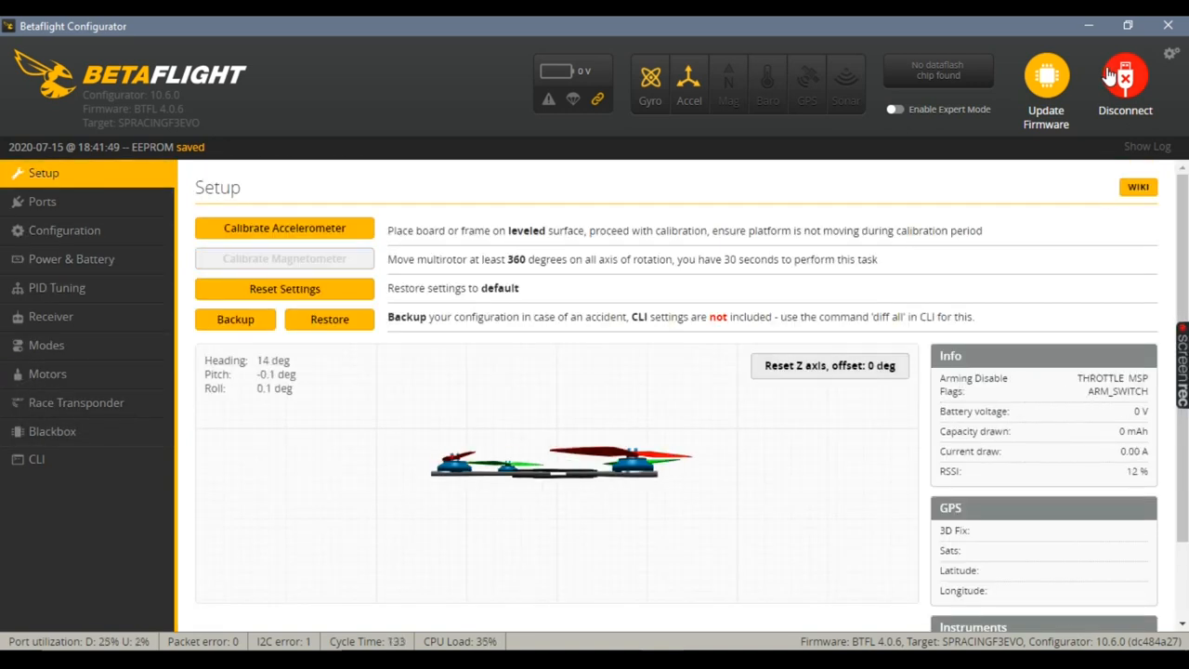